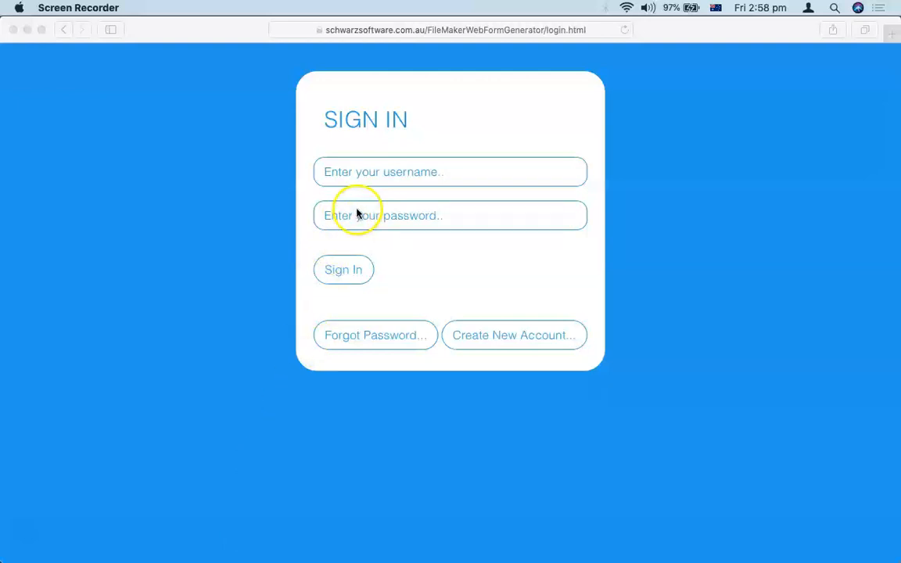
pyautogui.moveTo(481, 330)
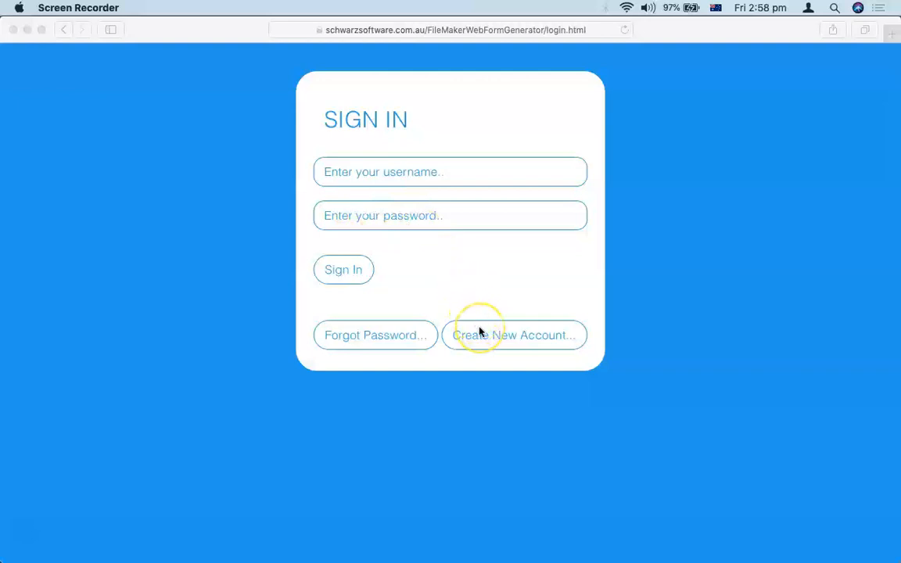
# Register a new customer account and scroll to Your Forms showing My First Form owing $45
pyautogui.click(514, 335)
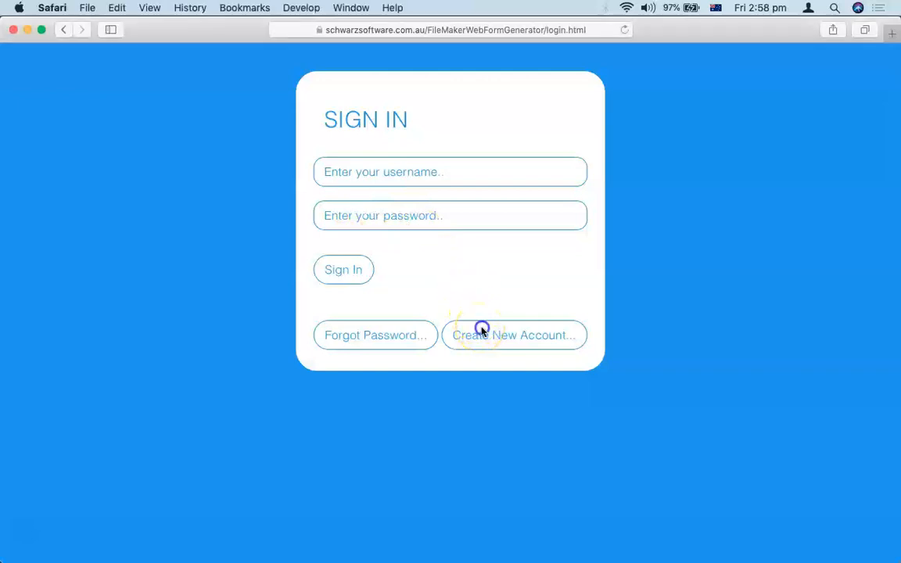
pyautogui.click(514, 334)
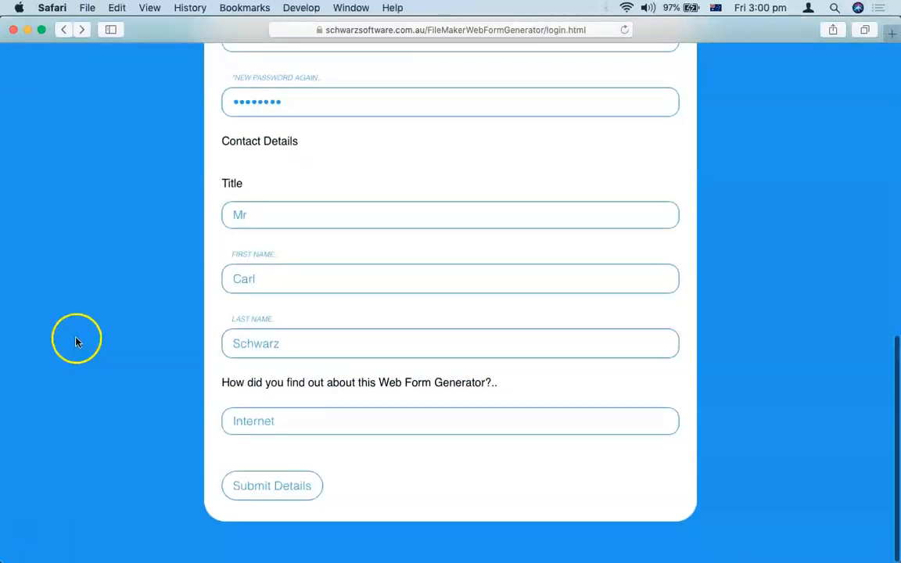
pyautogui.click(271, 485)
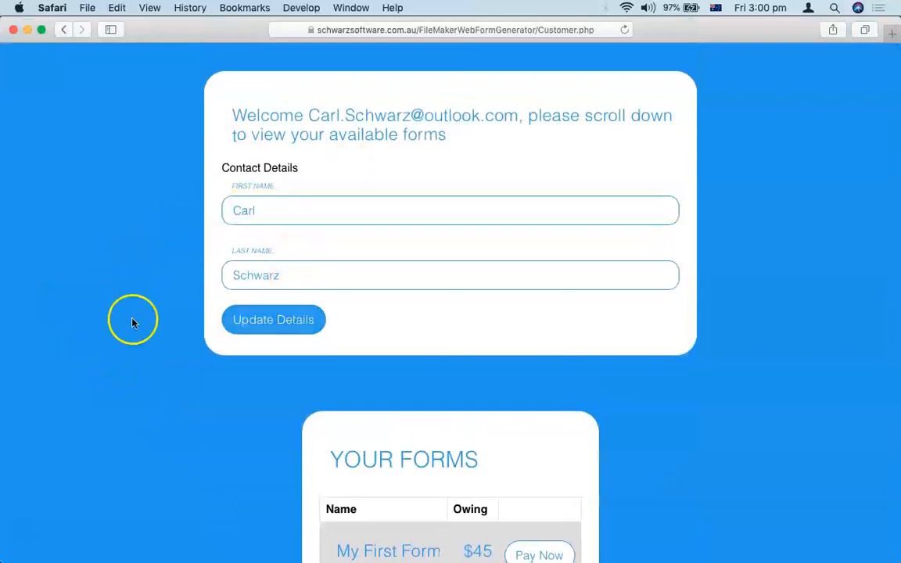
pyautogui.scroll(-3)
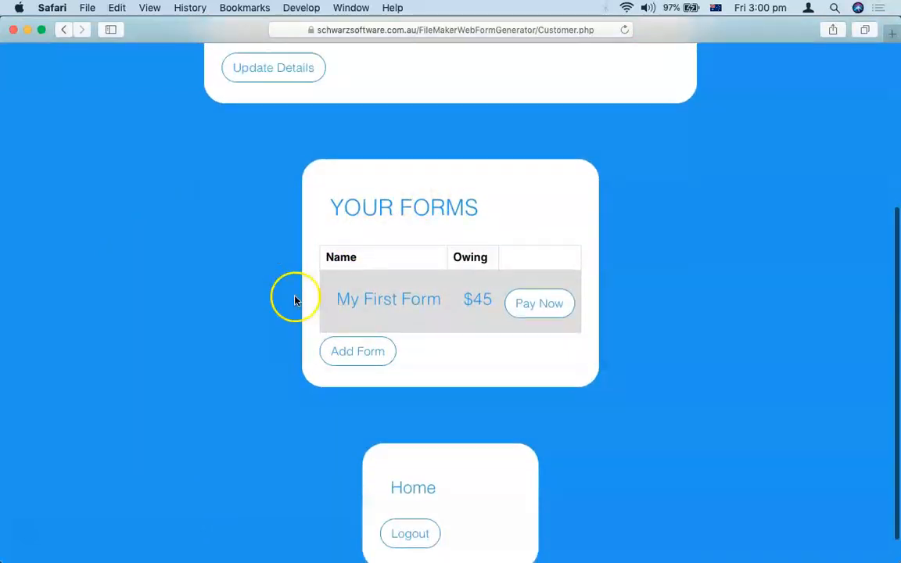
pyautogui.moveTo(428, 299)
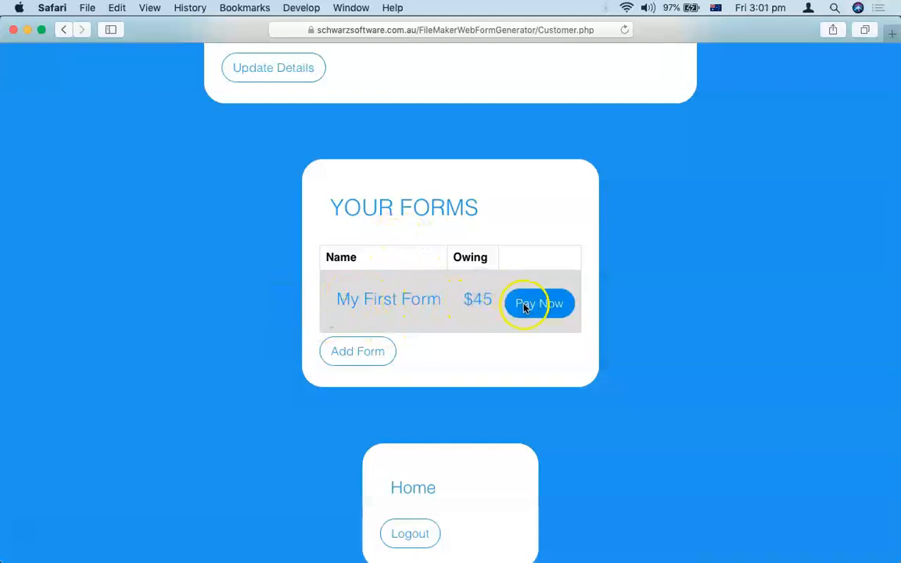
# Pay the $45 for My First Form with a Square sandbox test card and place the order
pyautogui.click(539, 303)
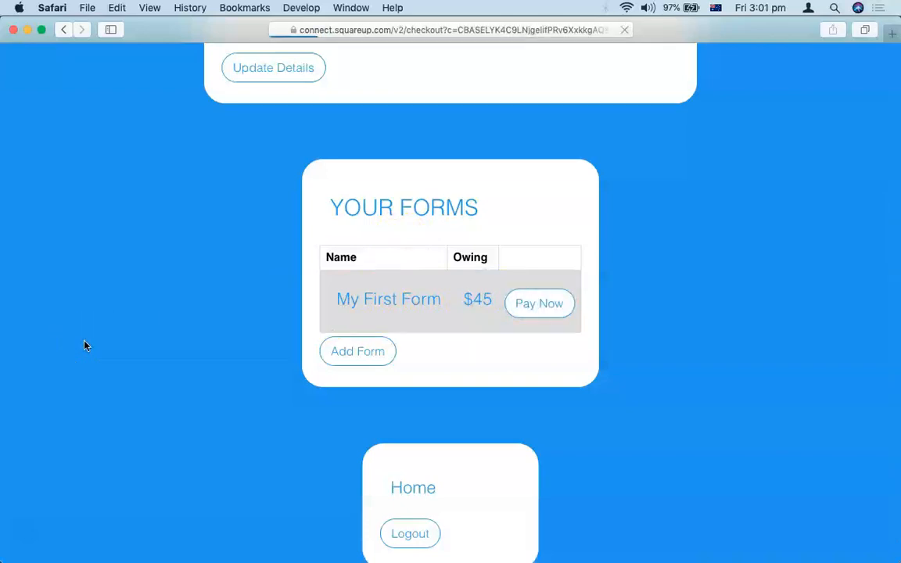
pyautogui.click(539, 304)
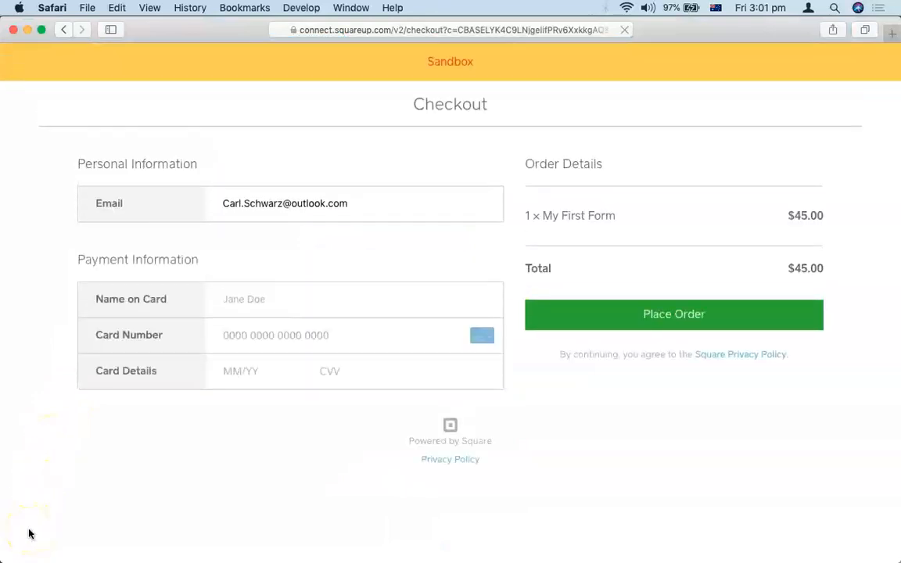
pyautogui.click(673, 314)
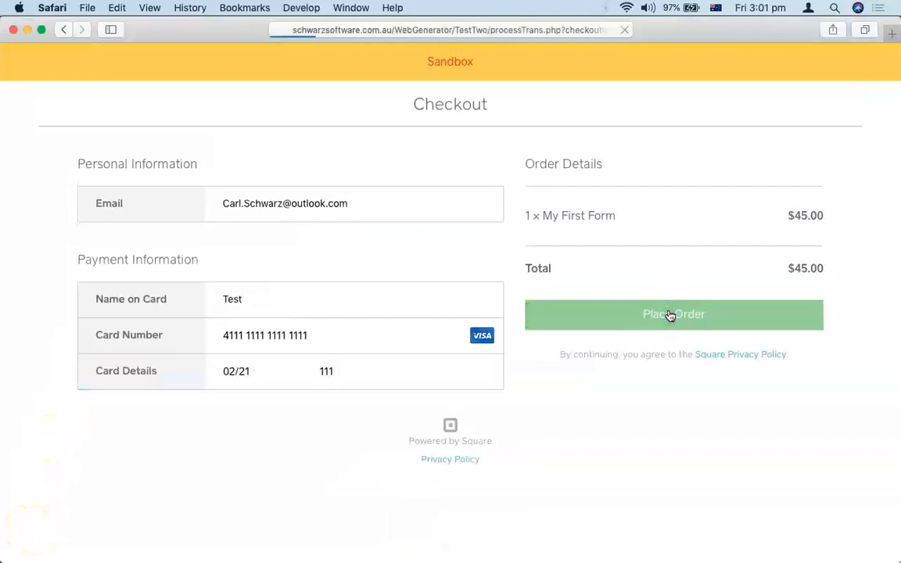
pyautogui.click(674, 313)
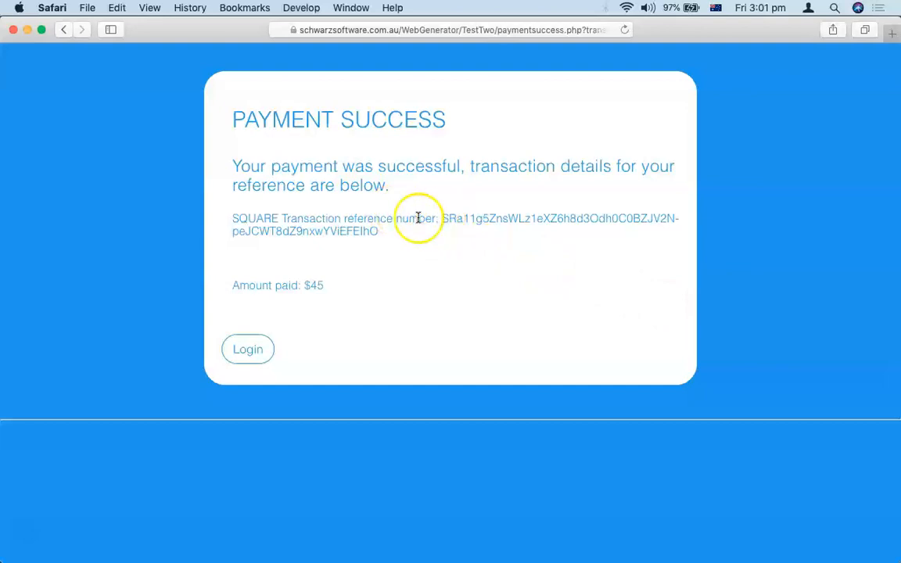
# Sign in with Carl's credentials and launch Generate Form for My First Form, now $0 owing
pyautogui.click(247, 349)
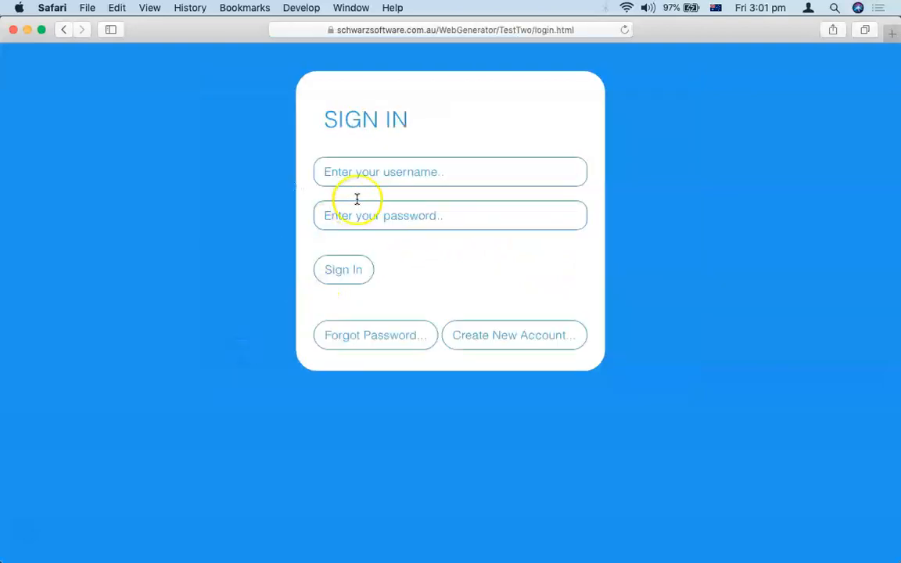
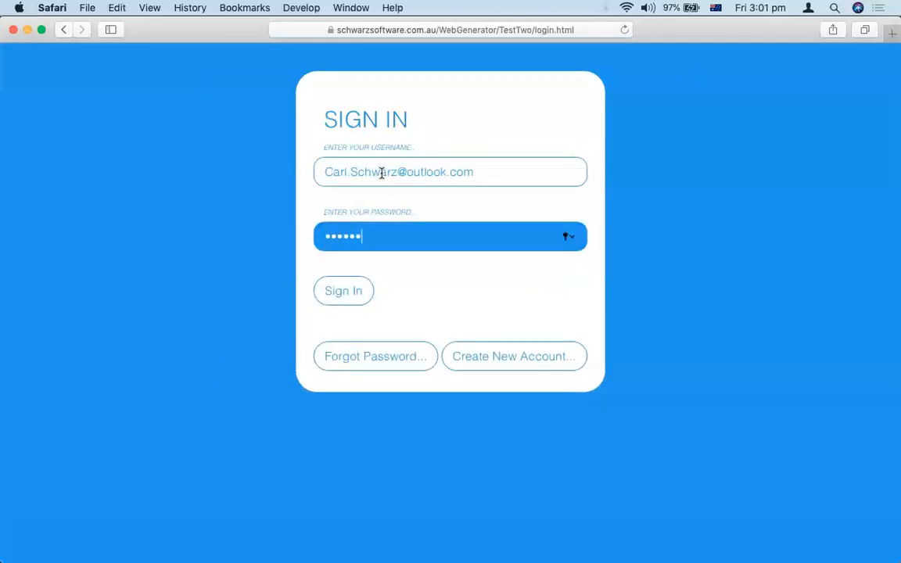
pyautogui.click(344, 290)
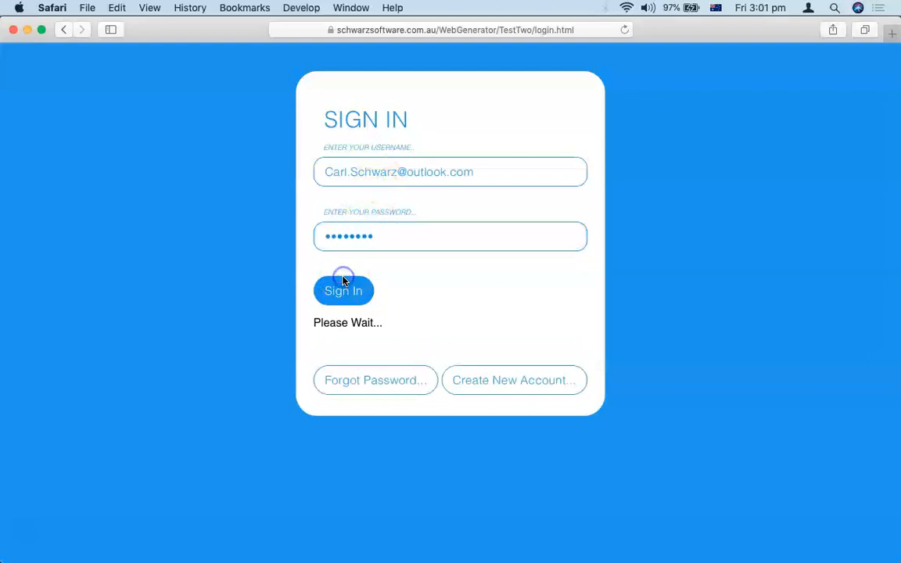
pyautogui.click(343, 290)
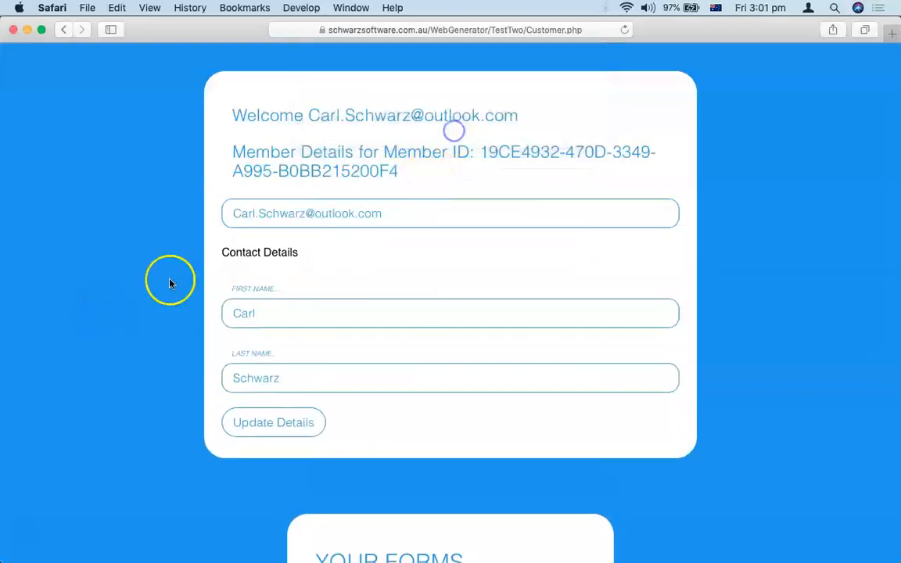
pyautogui.scroll(-3)
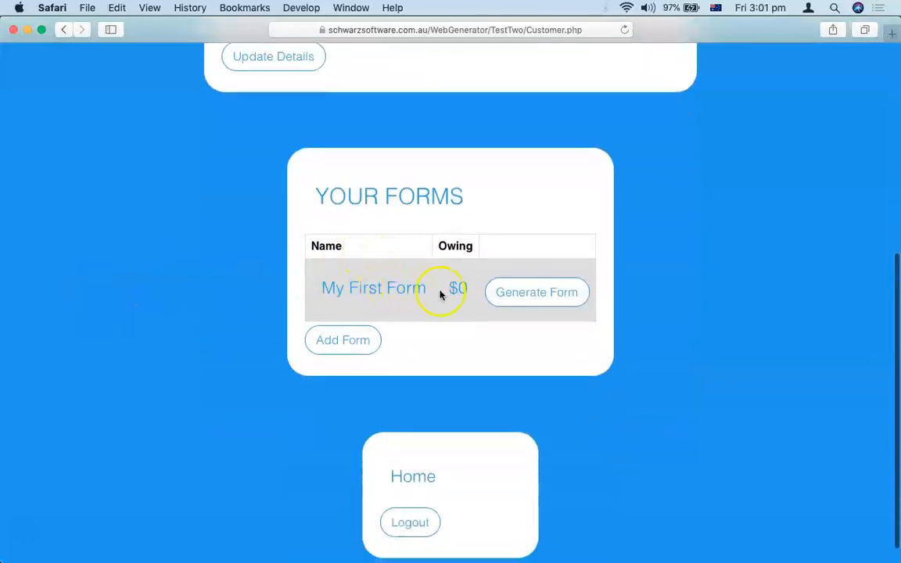
pyautogui.moveTo(537, 292)
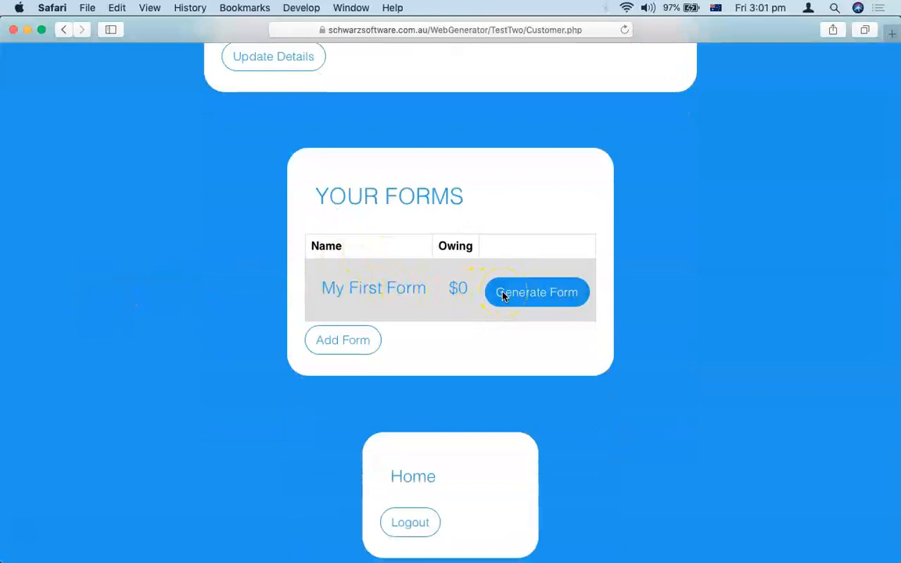
pyautogui.click(537, 292)
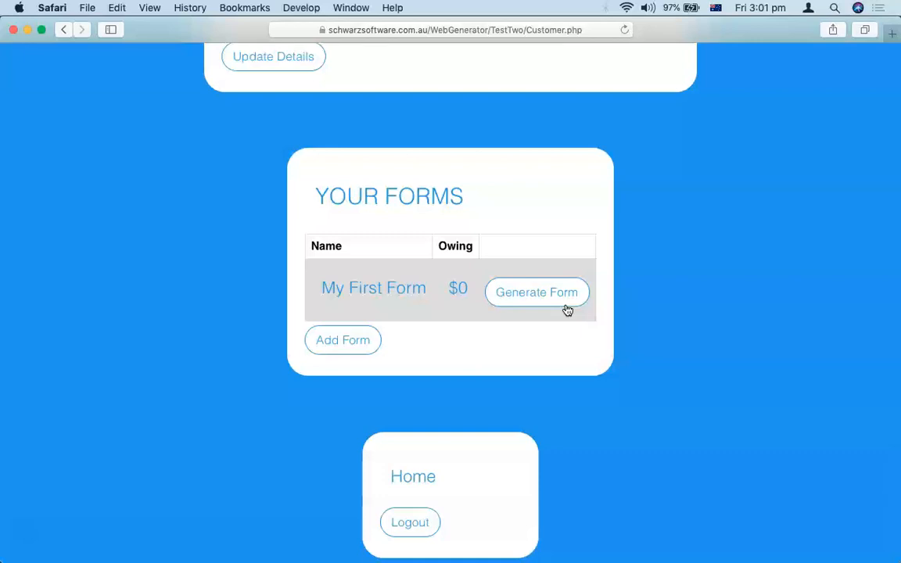
pyautogui.moveTo(564, 310)
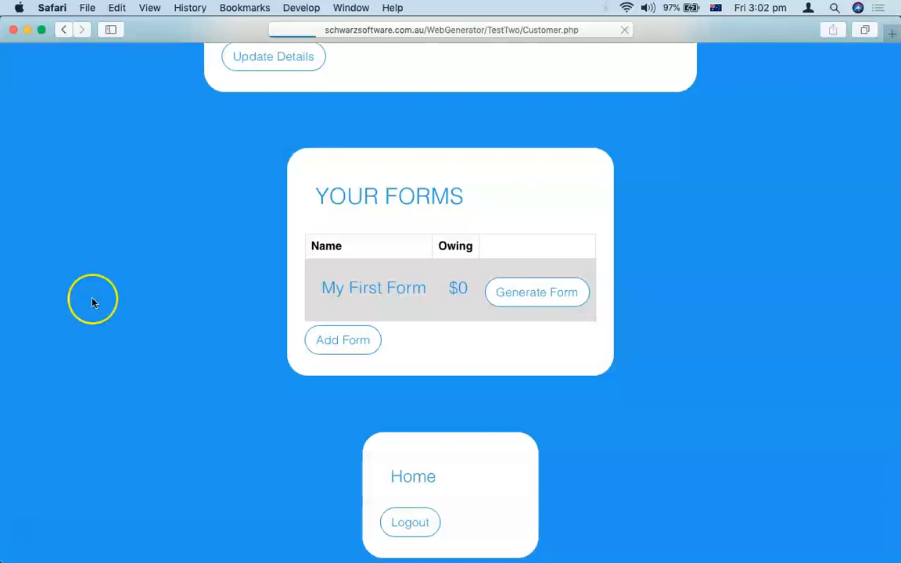
# Enter NewTableTest file details, set purpose to Create new records, and add Enter One and Enter Date fields
pyautogui.click(536, 291)
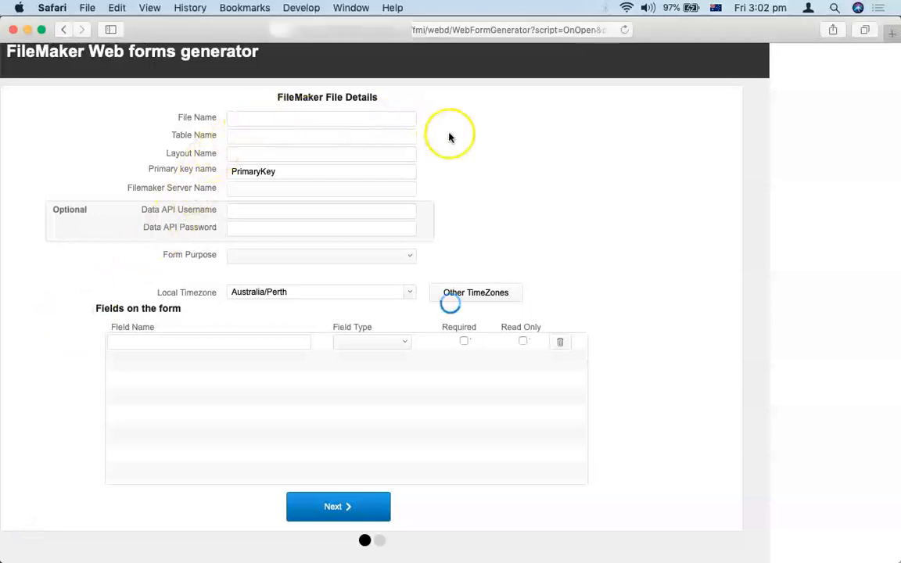
pyautogui.moveTo(461, 140)
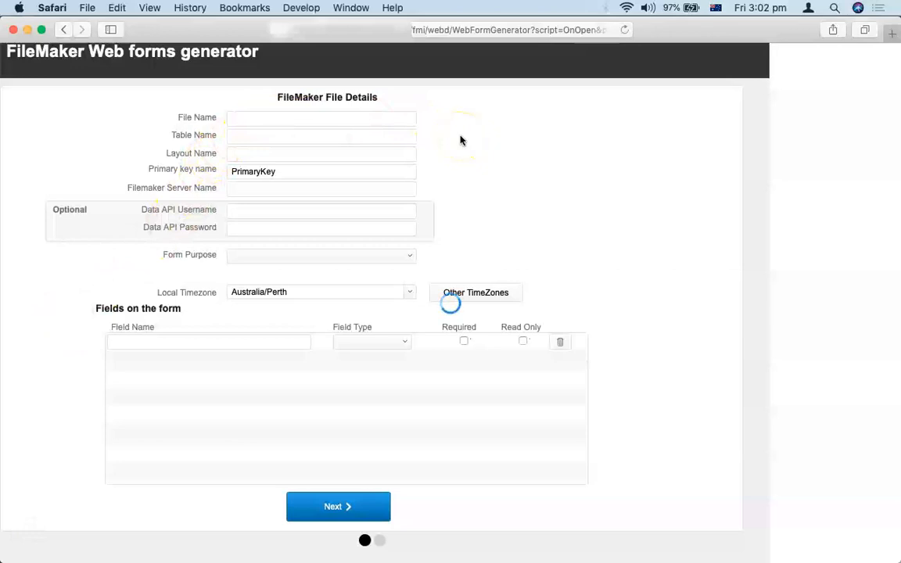
pyautogui.click(321, 117)
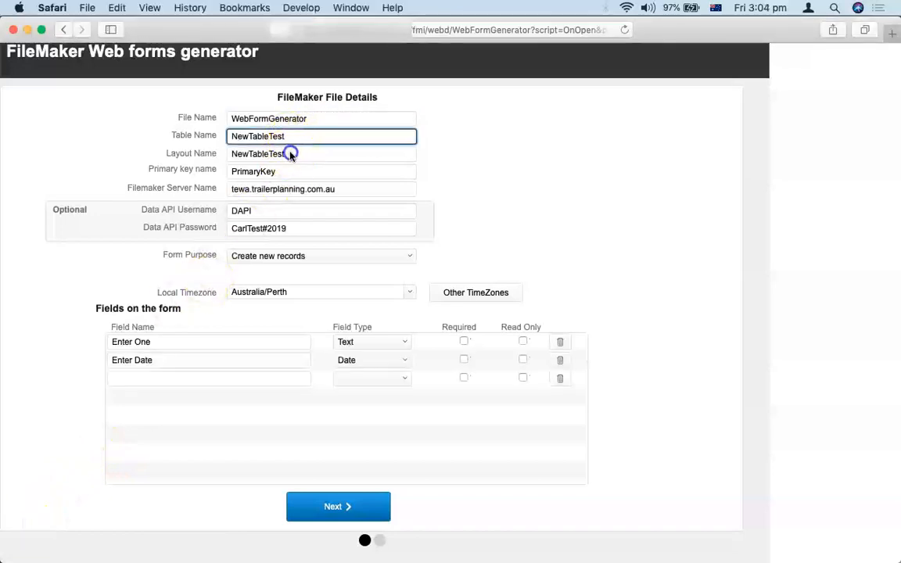
pyautogui.click(321, 171)
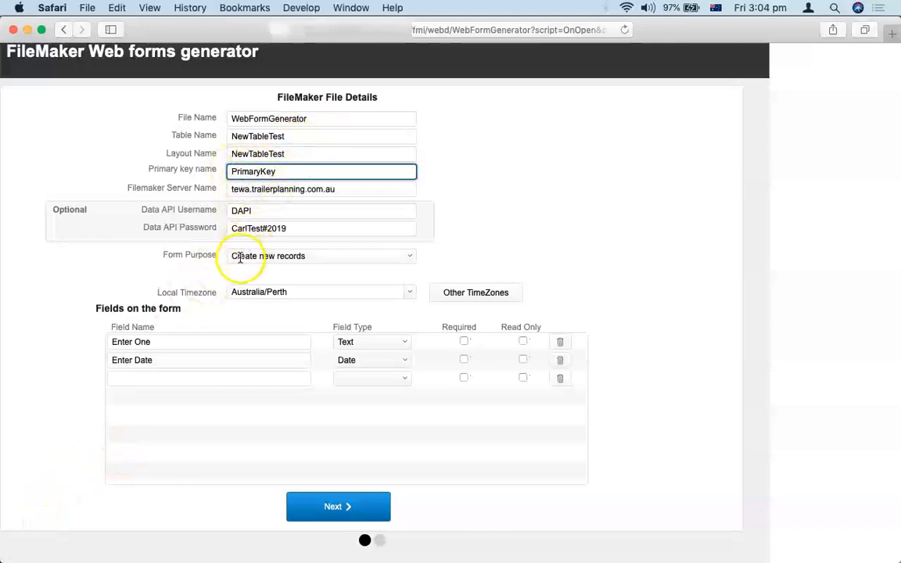
pyautogui.click(320, 256)
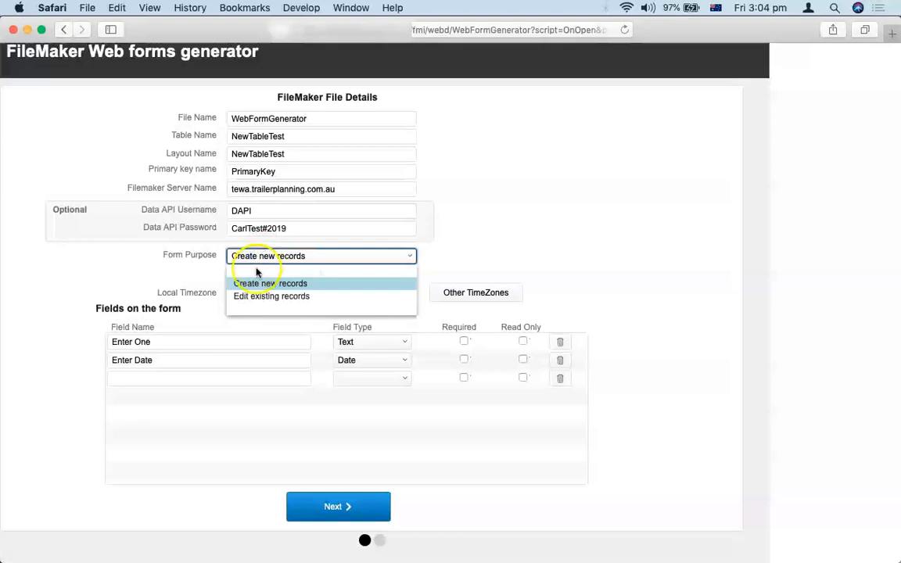
pyautogui.click(270, 283)
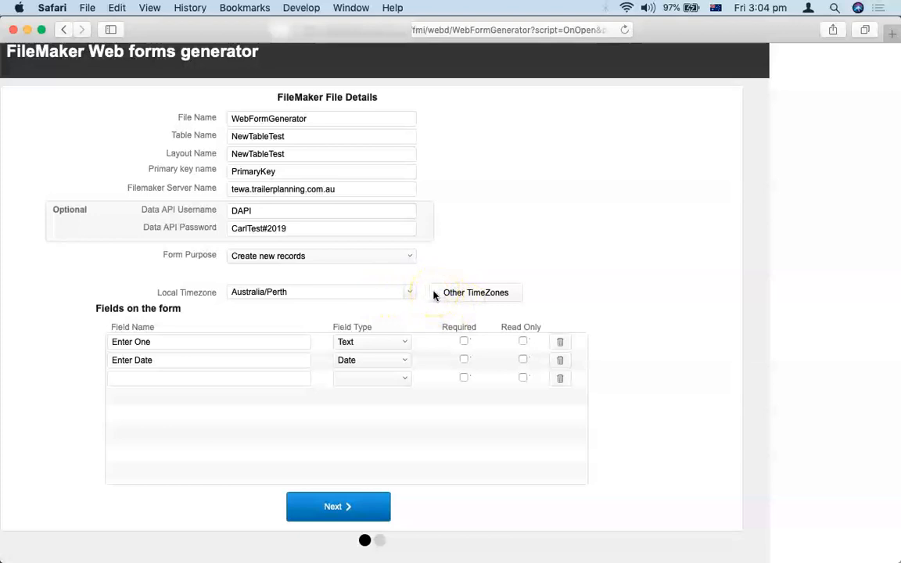
pyautogui.moveTo(376, 296)
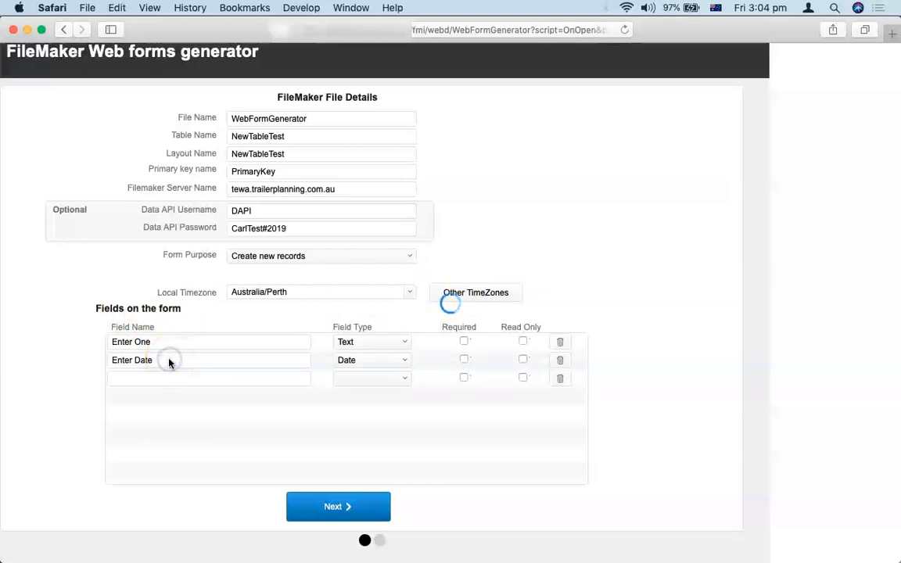
pyautogui.click(209, 342)
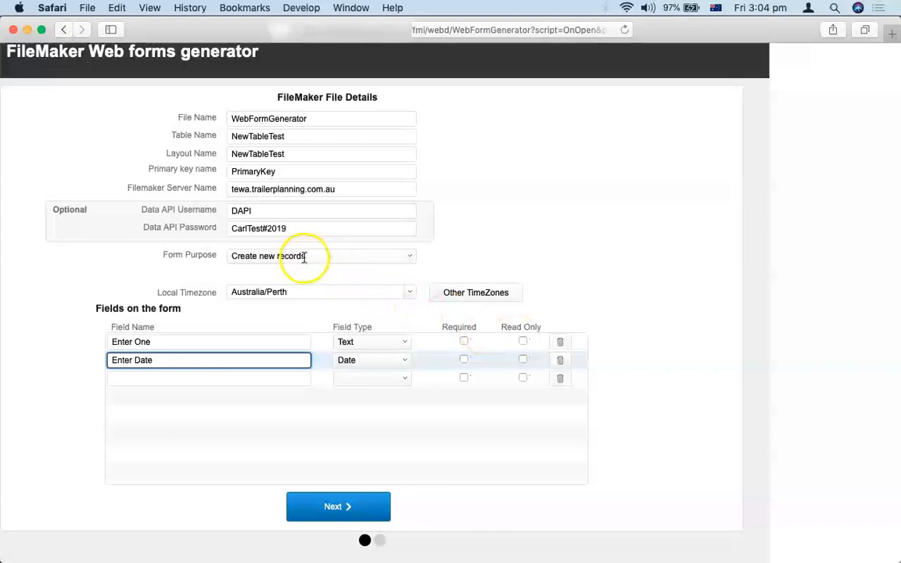
pyautogui.moveTo(266, 379)
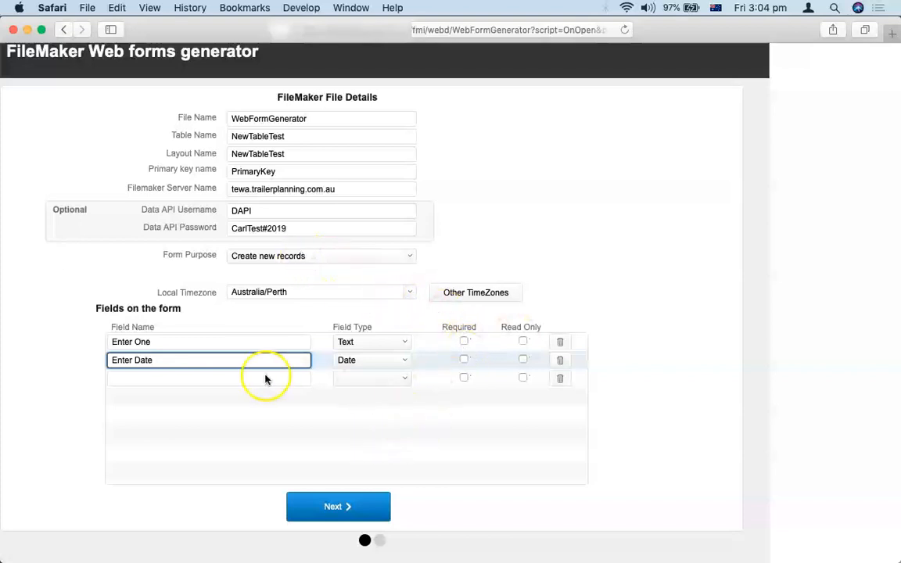
pyautogui.moveTo(296, 385)
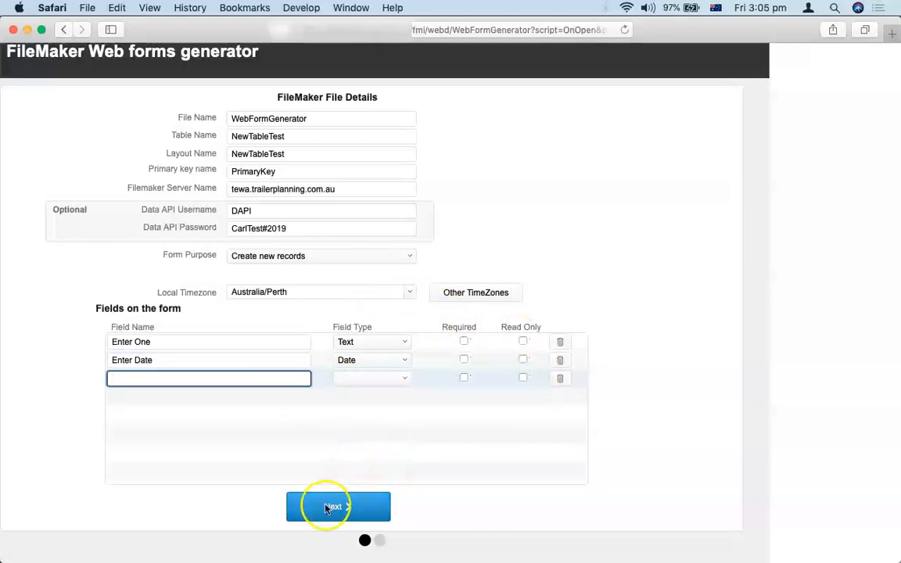
# Continue to the generation step and produce the Authentication, User Interface and Update PHP code
pyautogui.click(338, 507)
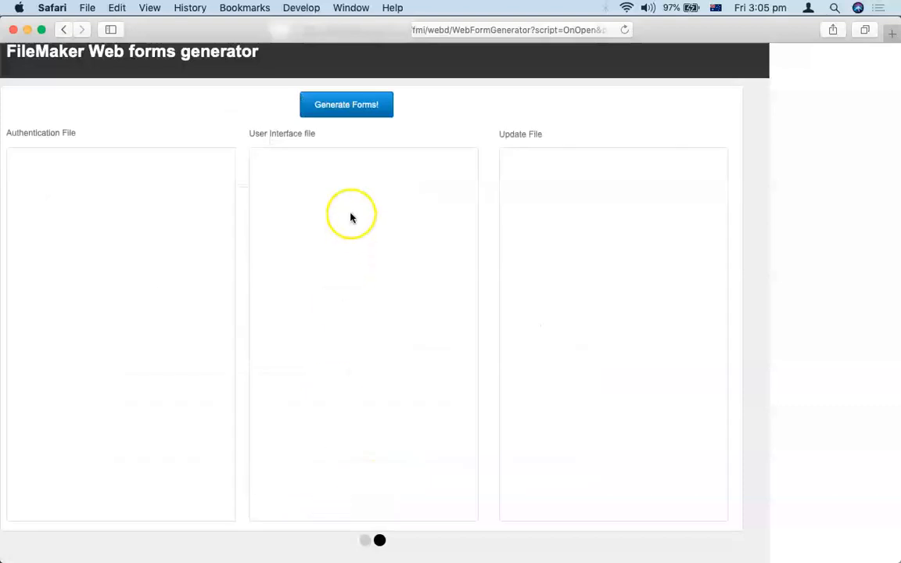
pyautogui.click(346, 104)
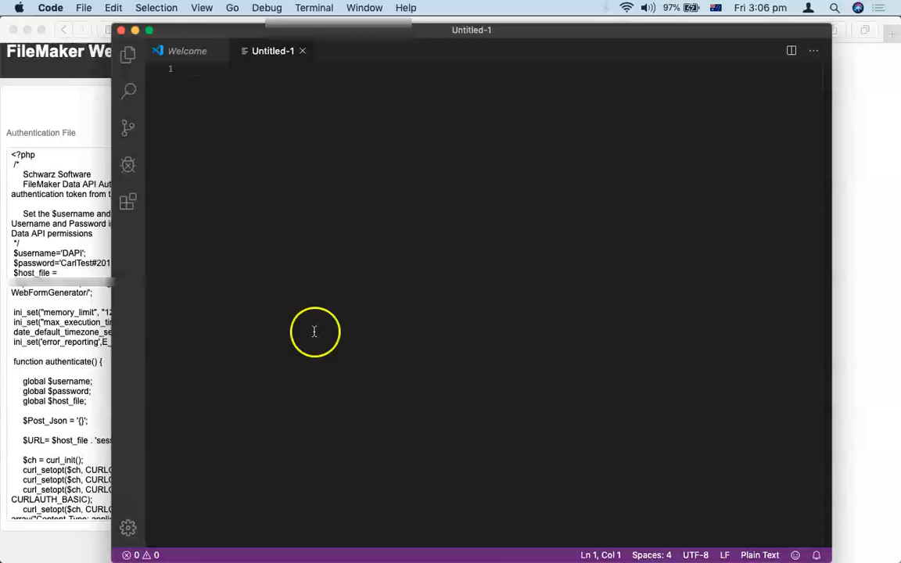
pyautogui.moveTo(266, 188)
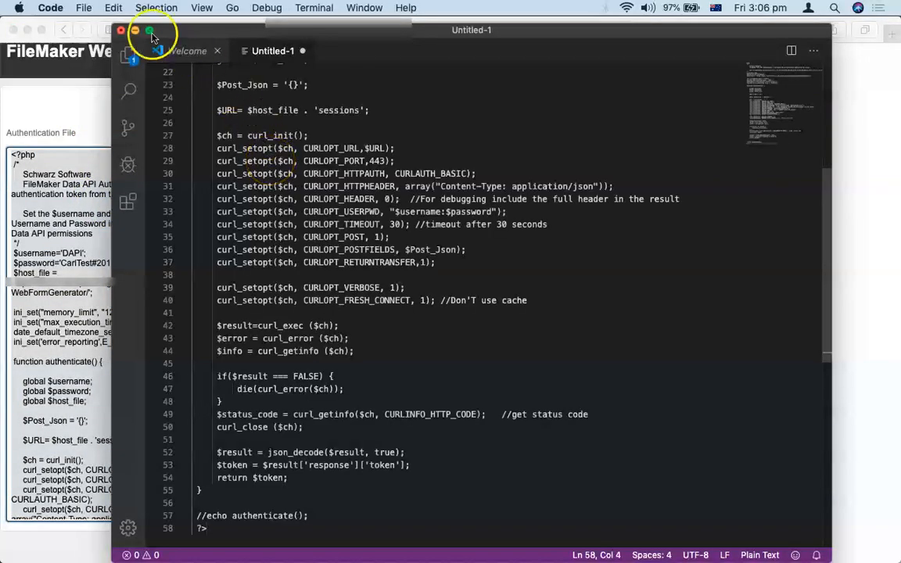
# Save the generated authentication code via Save As as Authenticate.php in the WebDemo folder
pyautogui.click(84, 7)
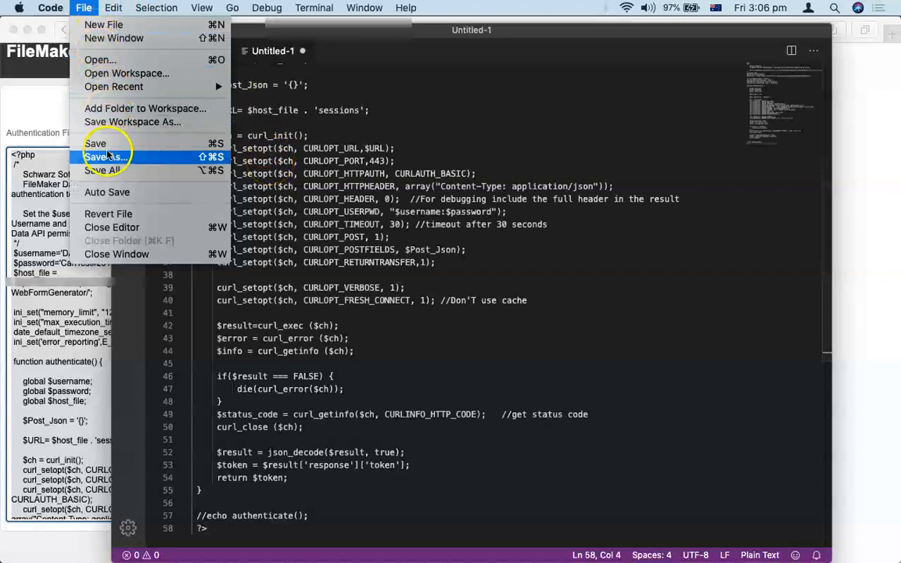
pyautogui.click(105, 157)
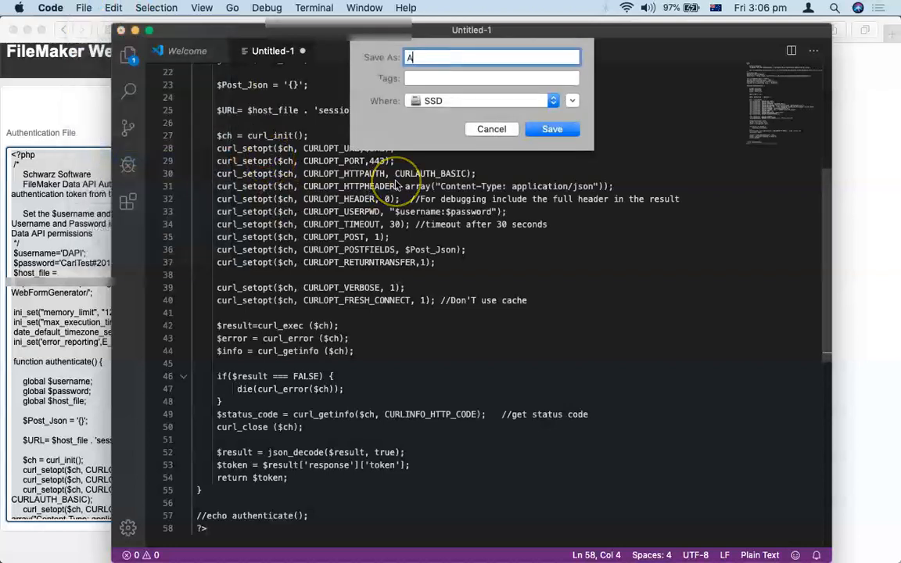
pyautogui.write('uthenticate.')
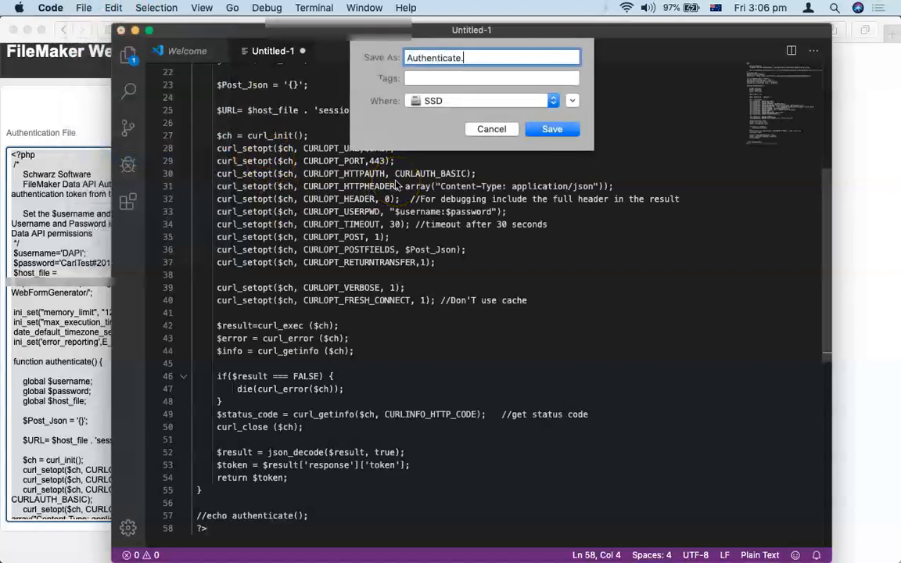
pyautogui.write('php')
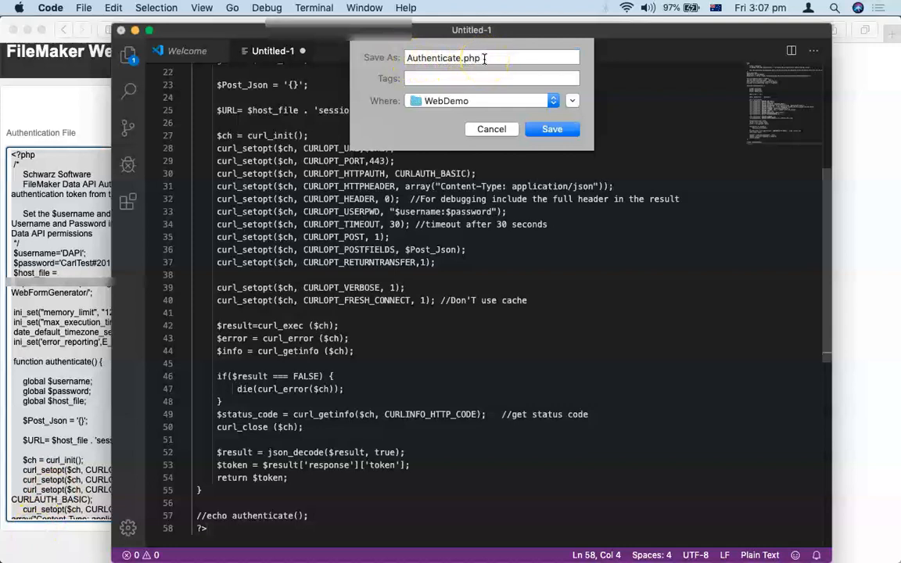
pyautogui.moveTo(553, 129)
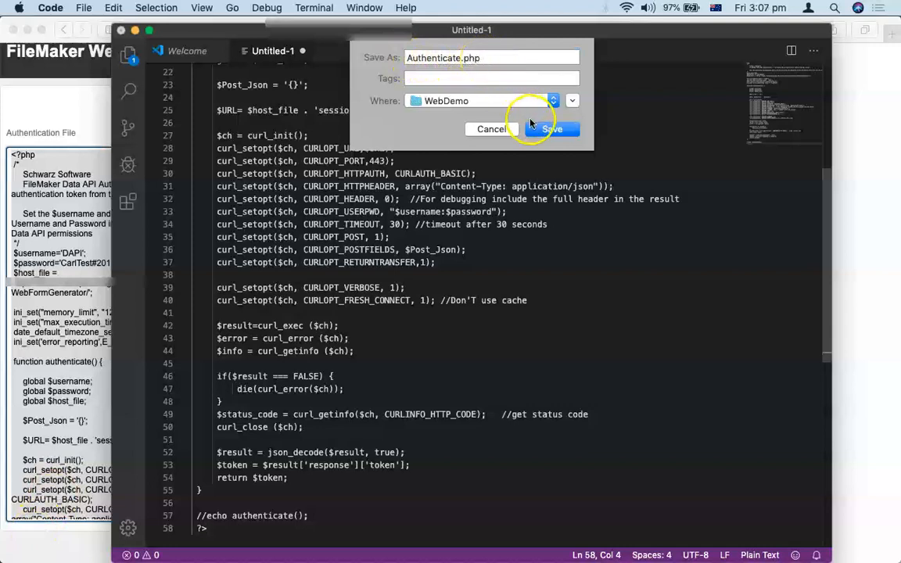
pyautogui.click(551, 129)
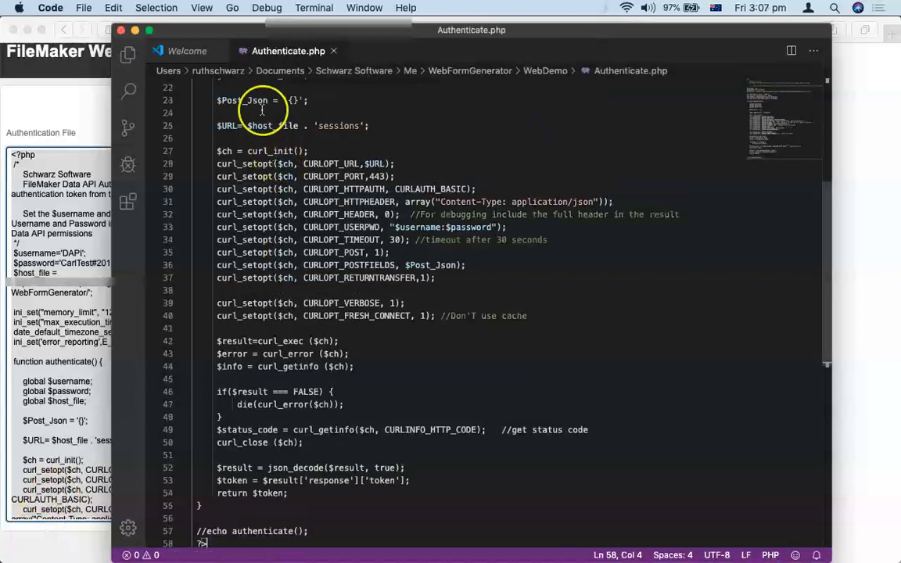
pyautogui.click(84, 7)
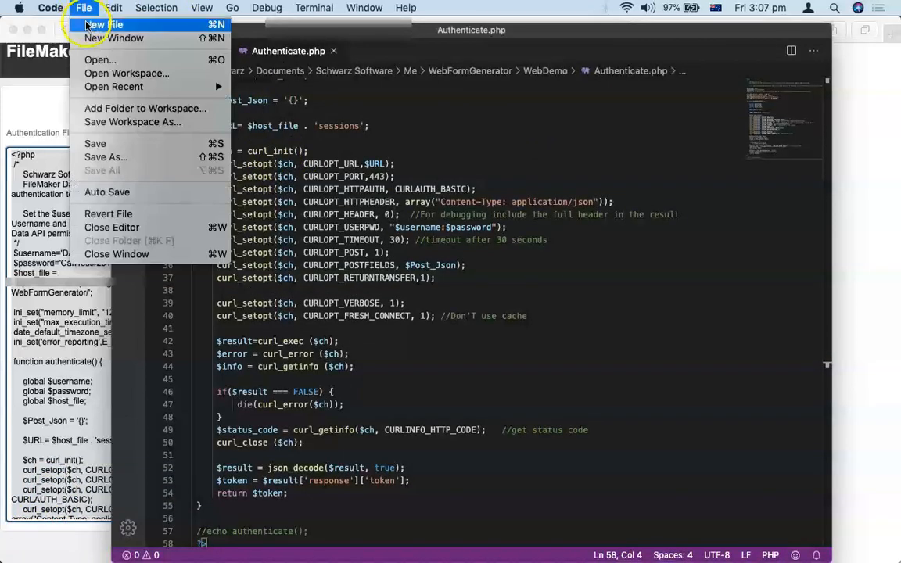
# Paste the PHP code into a new file and save it as index.php in WebDemo
pyautogui.click(102, 25)
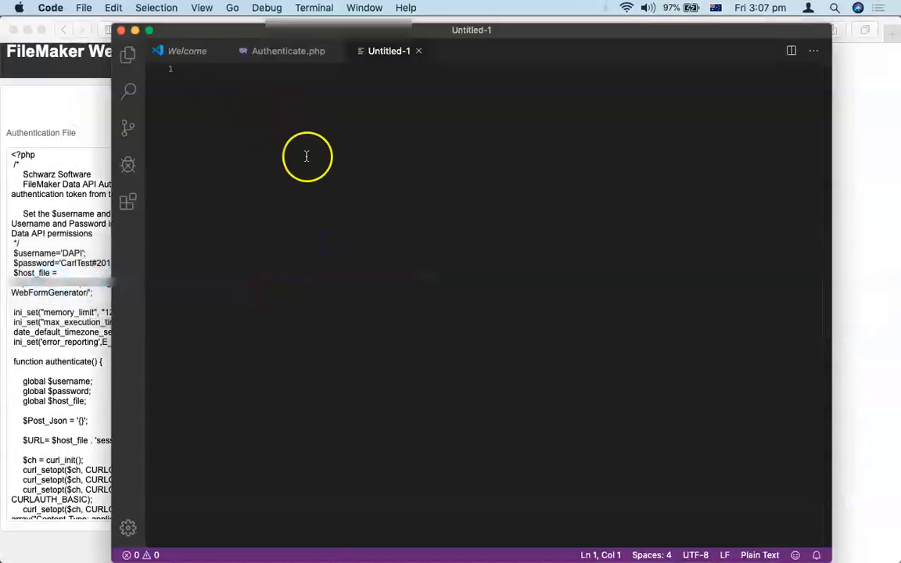
pyautogui.click(83, 7)
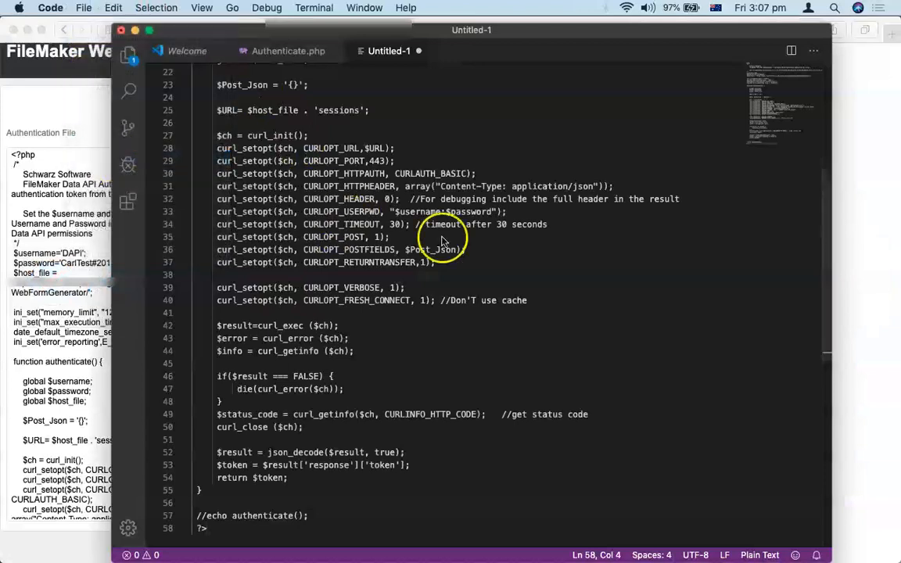
pyautogui.press('cmd+s')
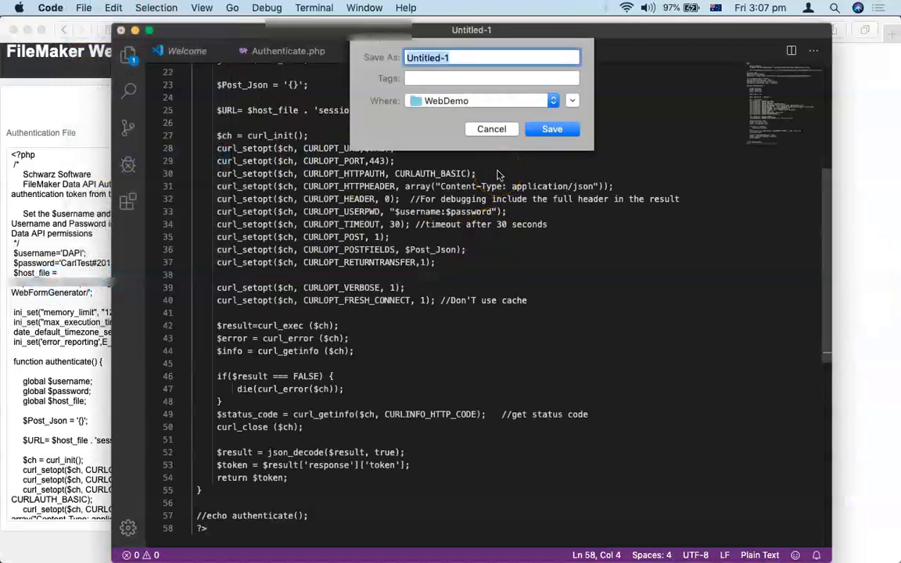
pyautogui.write('index.php')
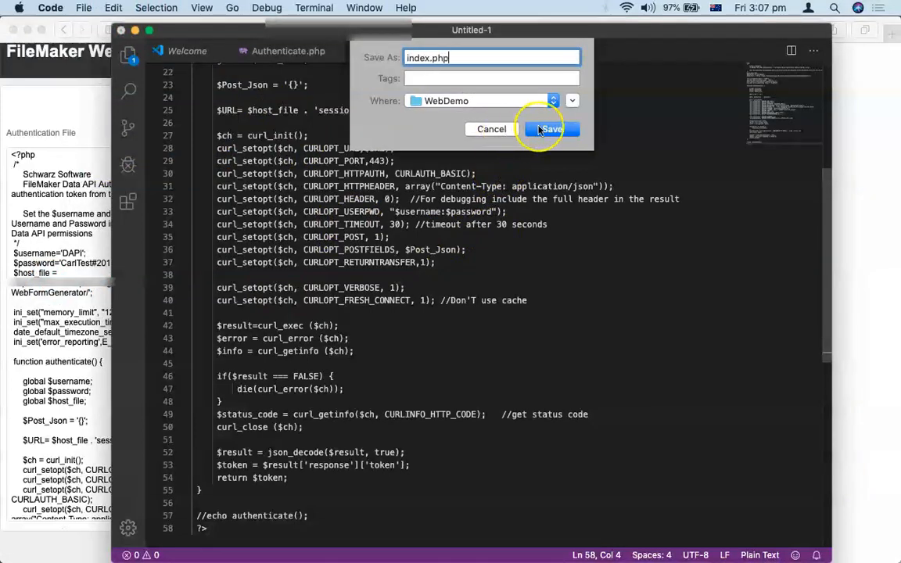
pyautogui.click(550, 130)
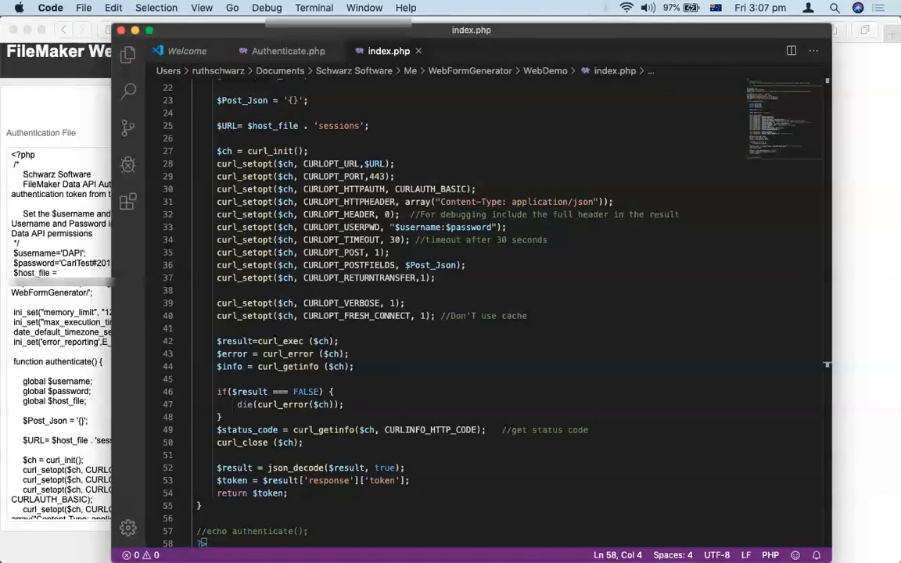
pyautogui.click(83, 8)
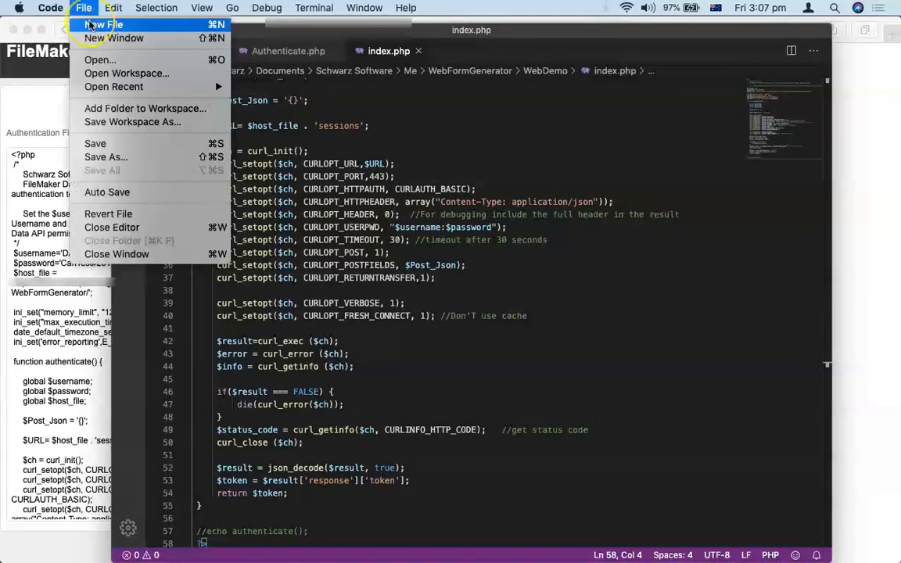
# Paste the update PHP code into a new untitled file, then return to index.php
pyautogui.click(102, 24)
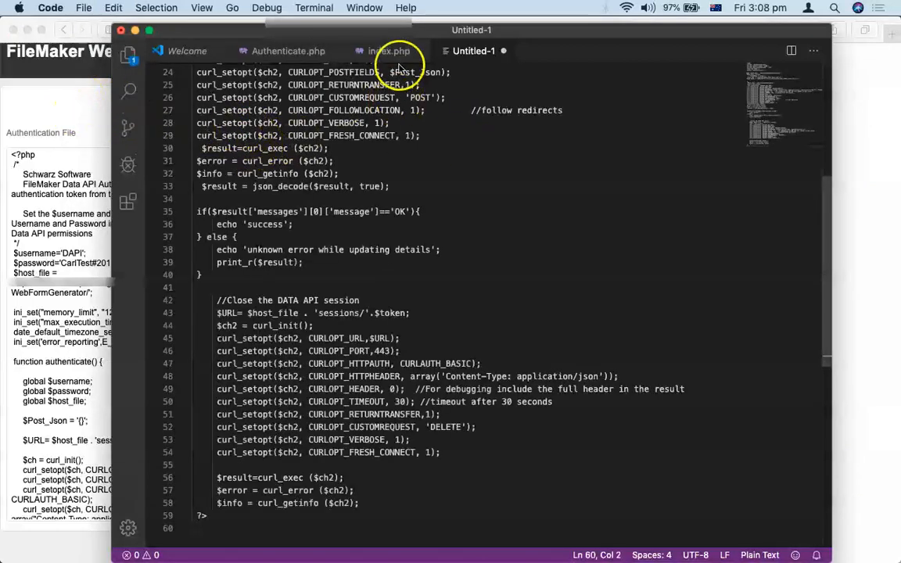
pyautogui.click(389, 51)
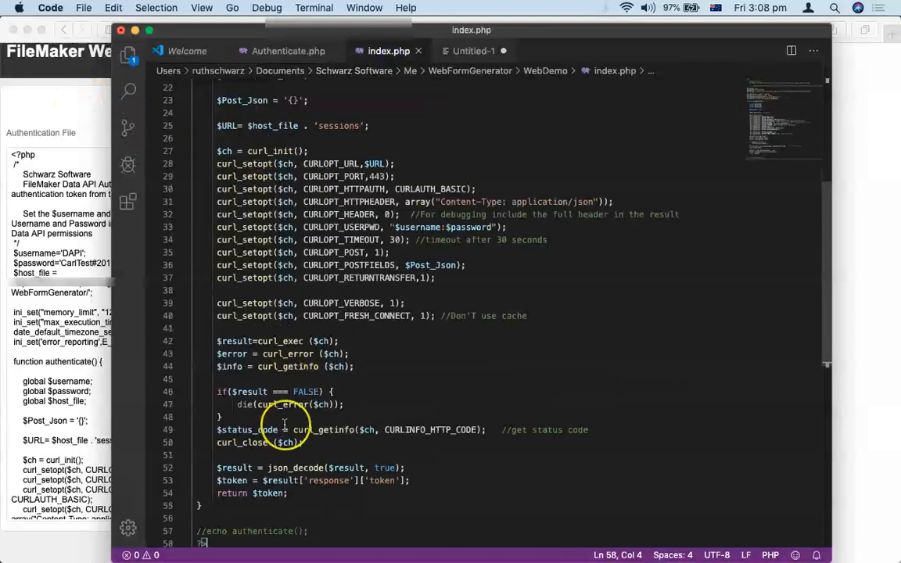
# Scroll index.php to the xhttp.open line and select the file name NewTableTestUpdate.php
pyautogui.scroll(-3)
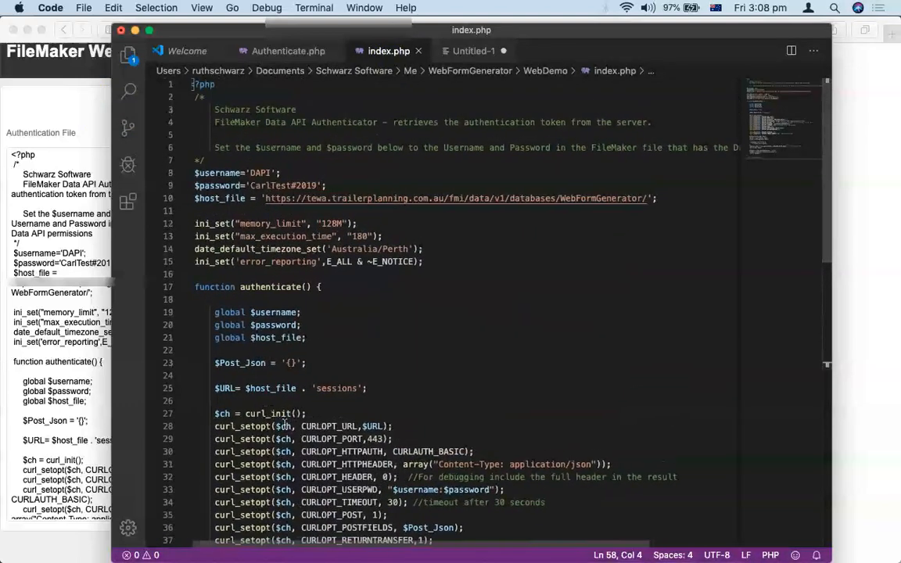
pyautogui.scroll(-3)
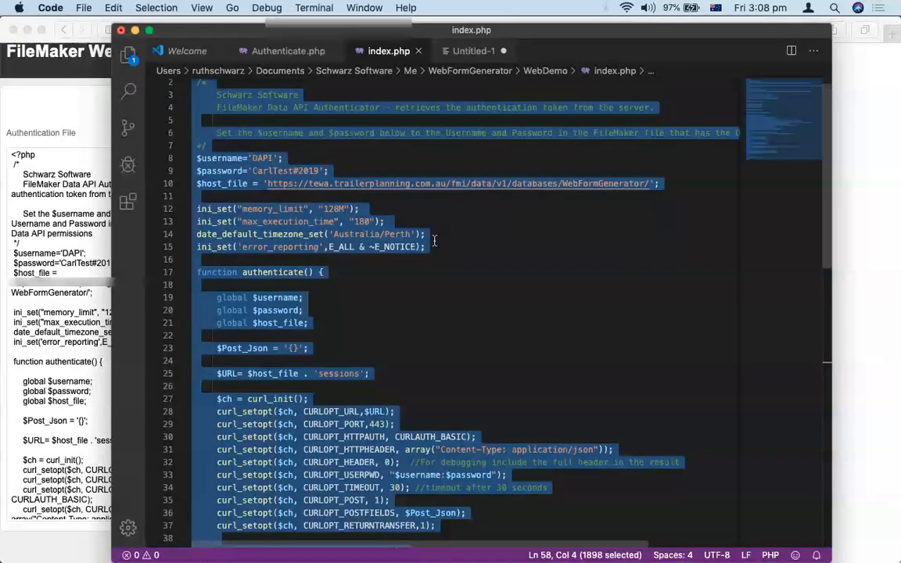
pyautogui.scroll(-3)
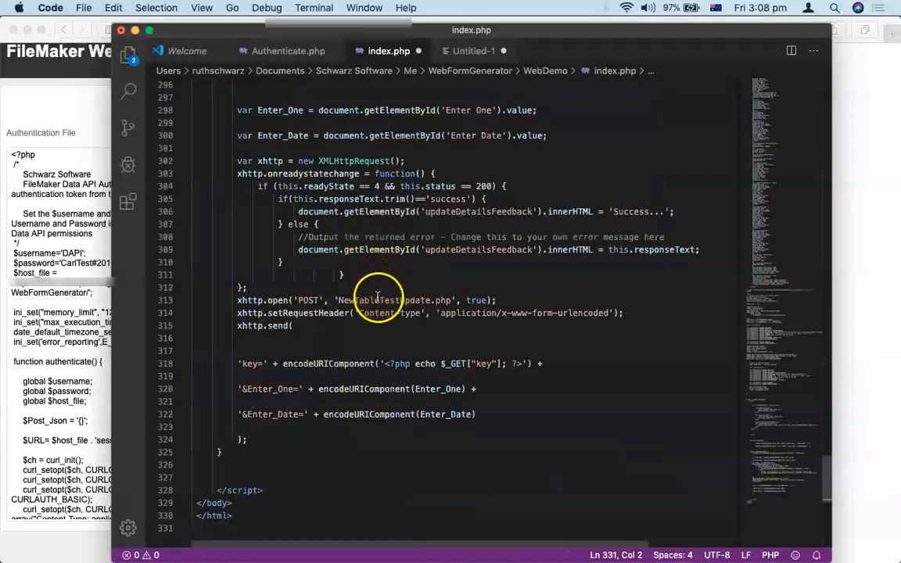
pyautogui.doubleClick(383, 300)
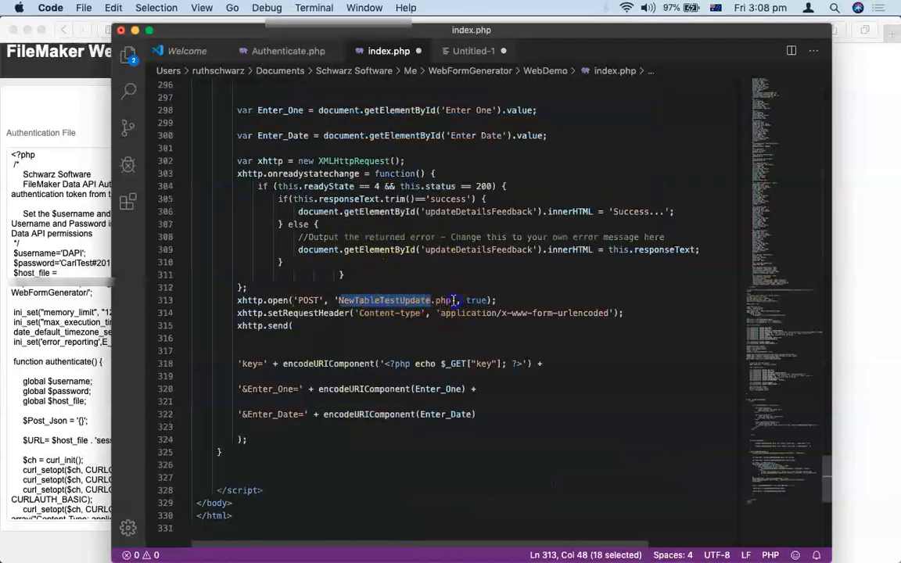
pyautogui.moveTo(434, 300); pyautogui.dragTo(453, 300)
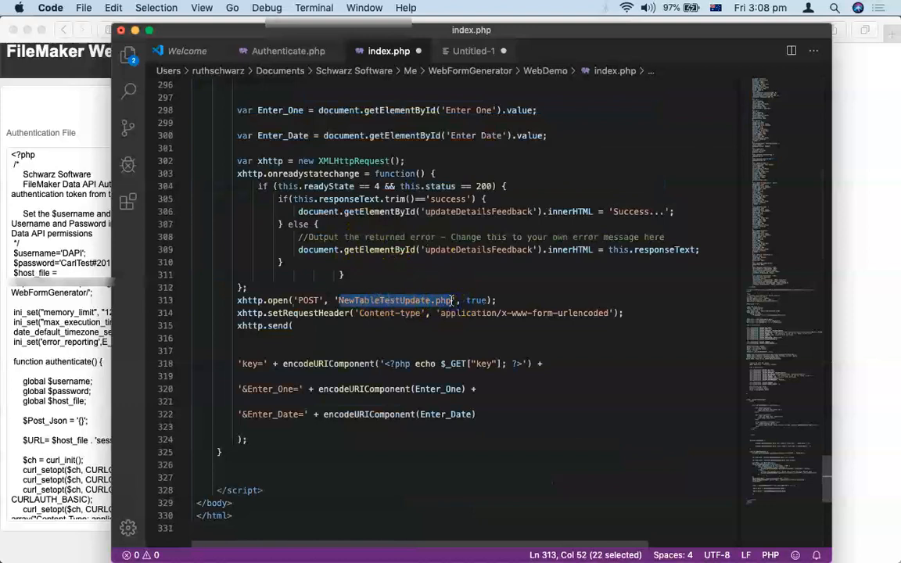
# Check the name against the unsaved update-code file and bring up its save commands
pyautogui.click(474, 51)
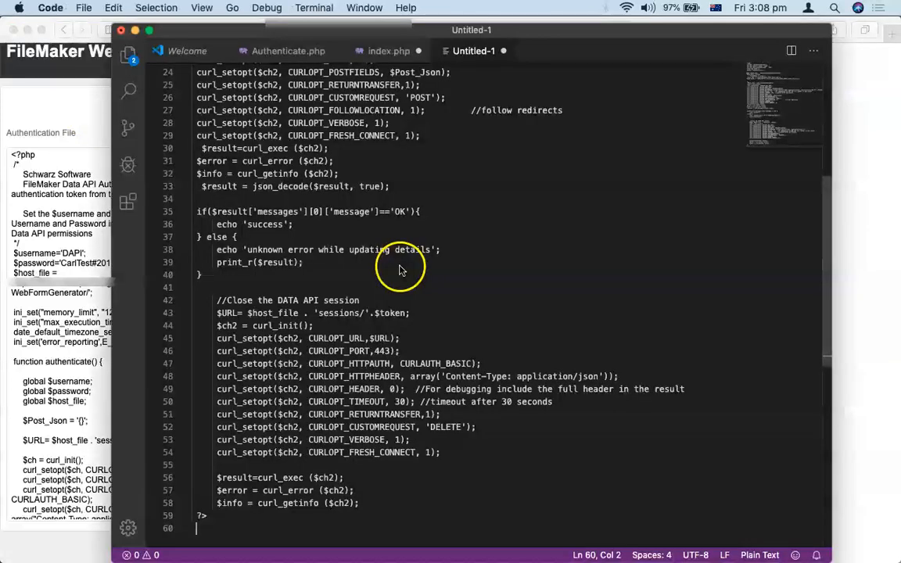
pyautogui.click(389, 51)
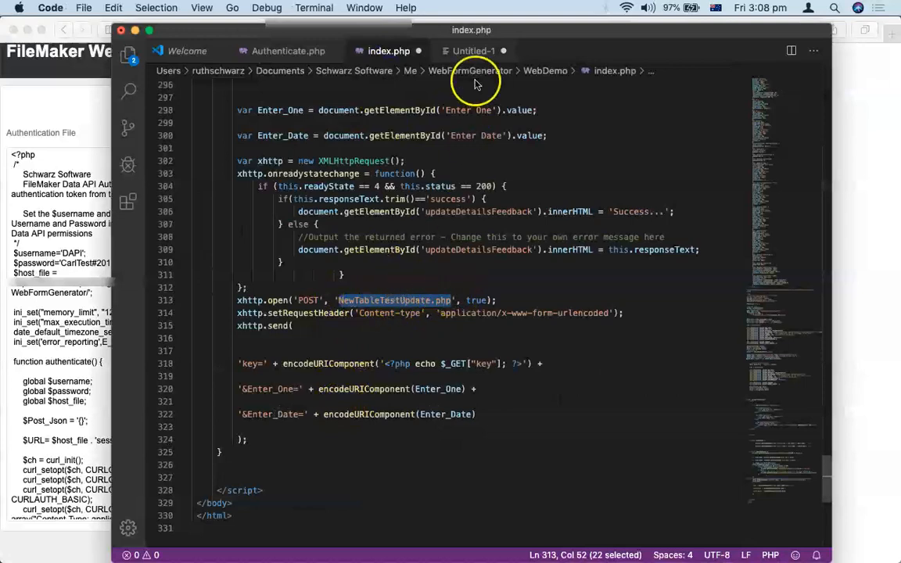
pyautogui.click(473, 51)
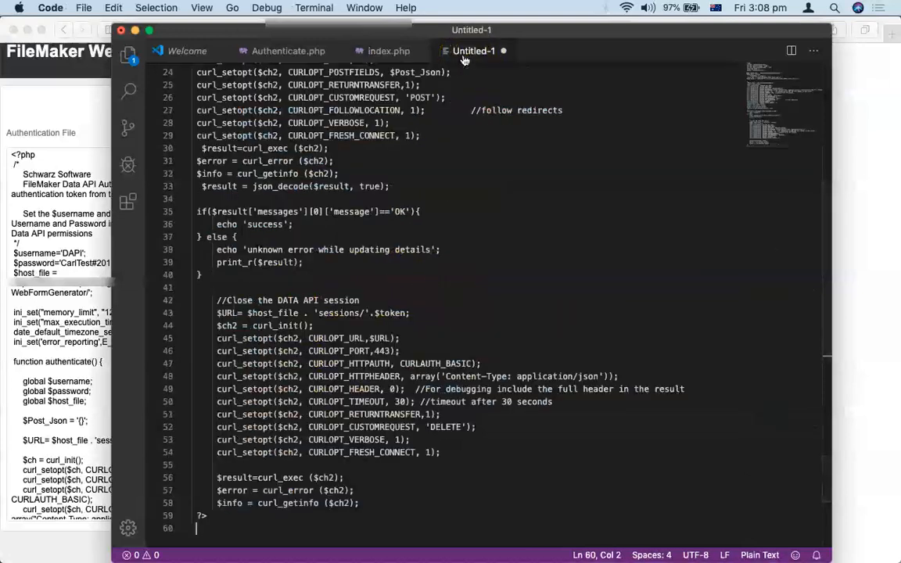
pyautogui.click(83, 7)
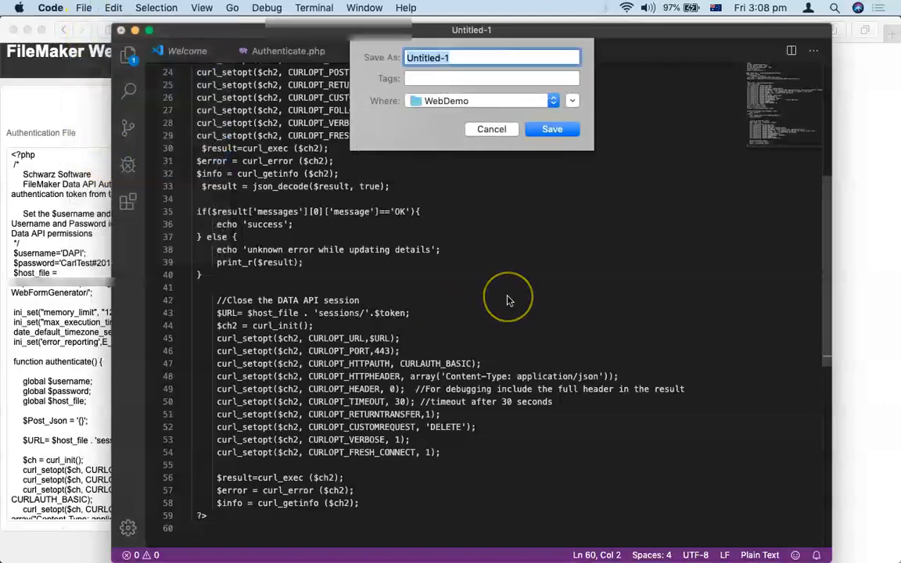
# Save the update code as NewTableTestUpdate.php in WebDemo, then reopen Authenticate.php
pyautogui.write('NewTableTestUpdate.php')
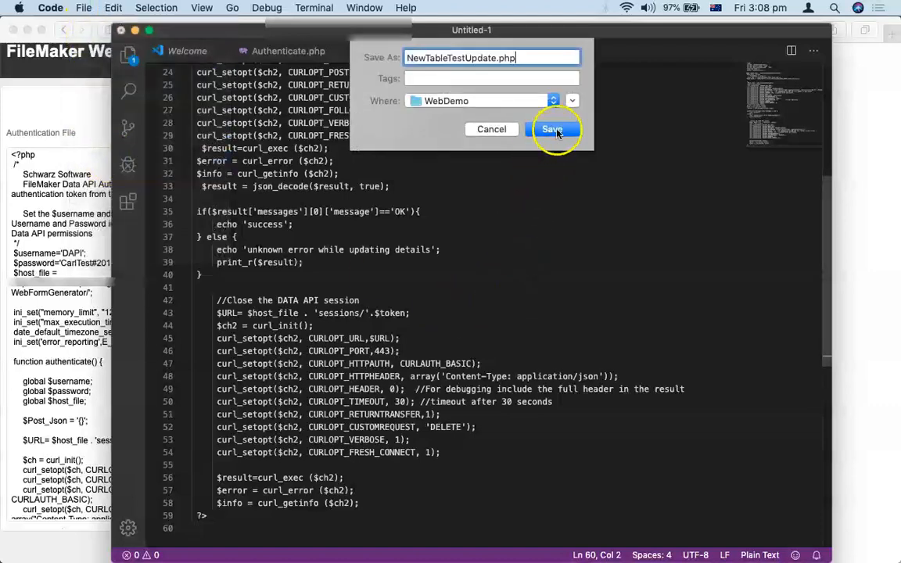
pyautogui.click(553, 129)
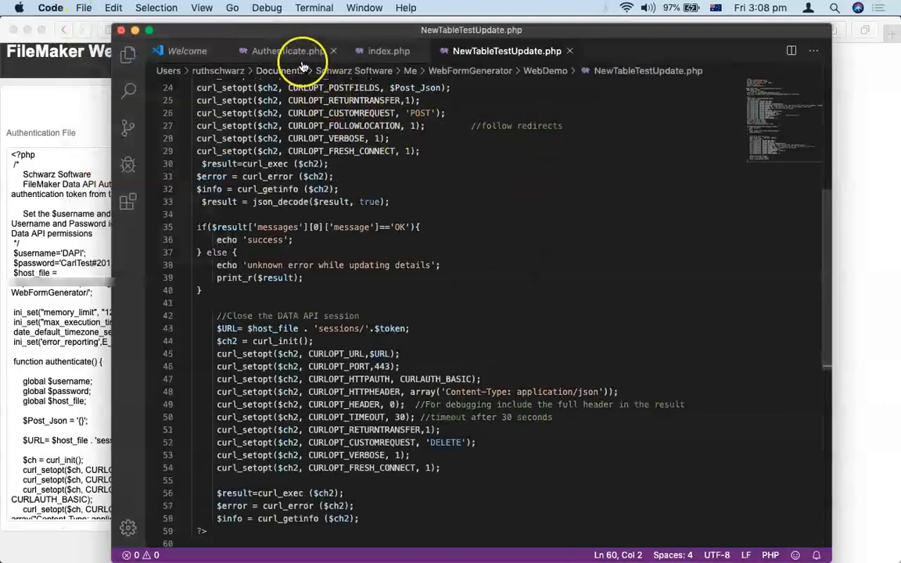
pyautogui.click(287, 51)
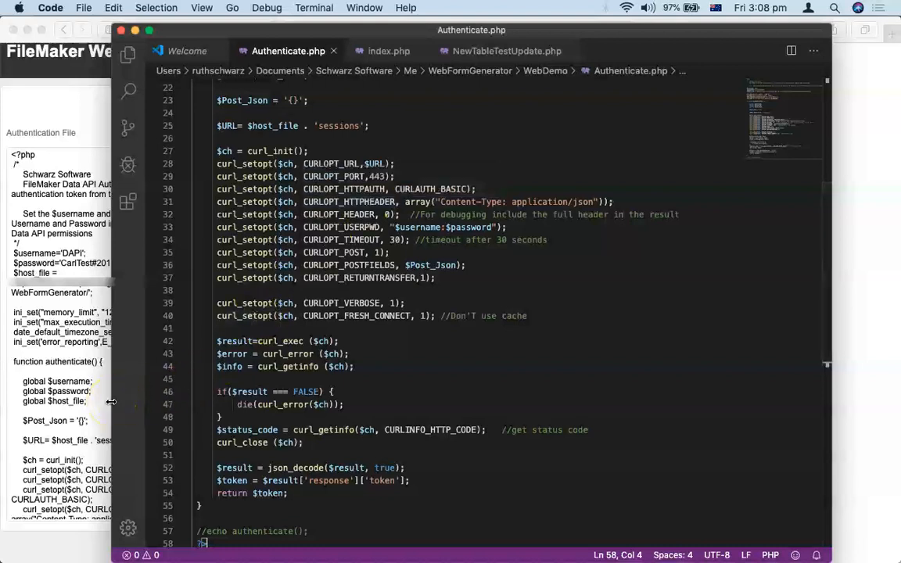
pyautogui.moveTo(29, 538)
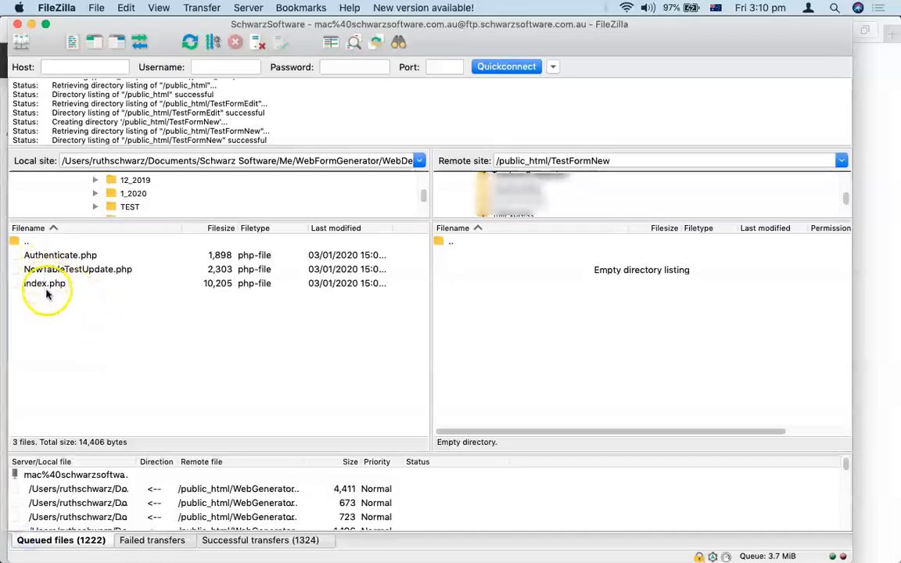
pyautogui.moveTo(459, 33)
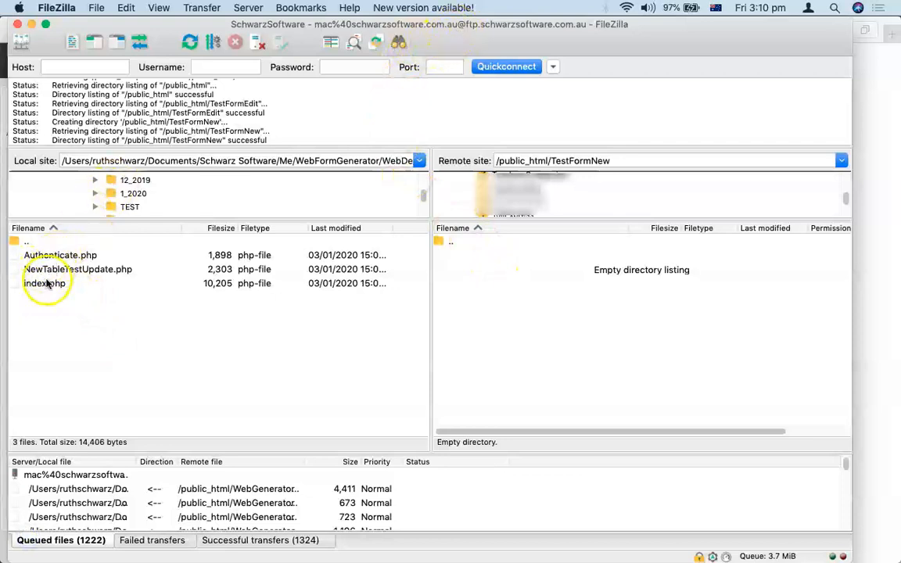
# Select index.php among the local WebDemo files for upload to TestFormNew
pyautogui.click(78, 269)
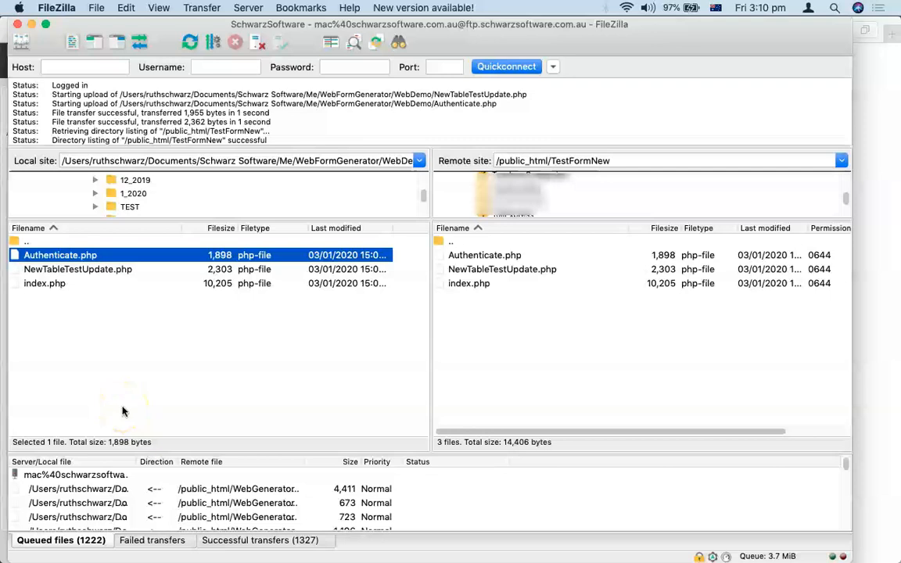
pyautogui.moveTo(64, 434)
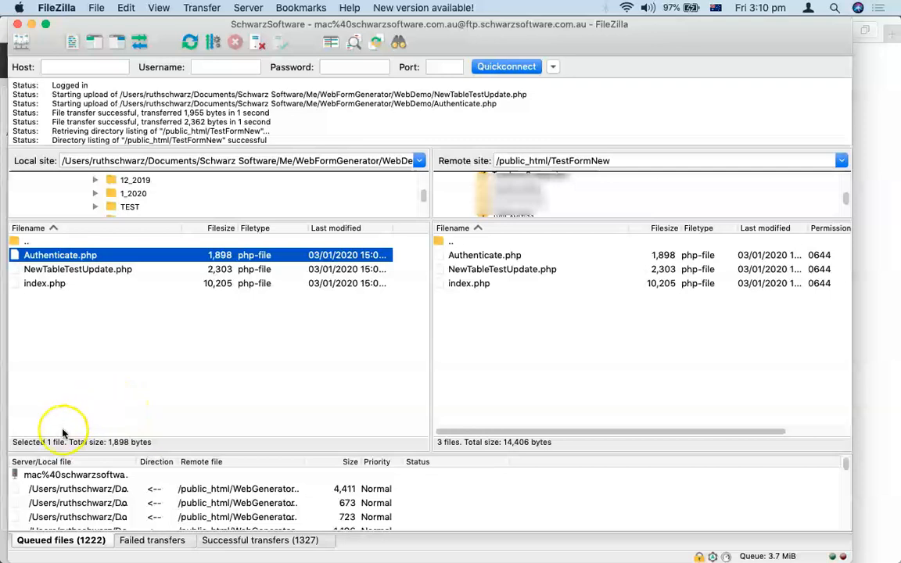
pyautogui.moveTo(63, 407)
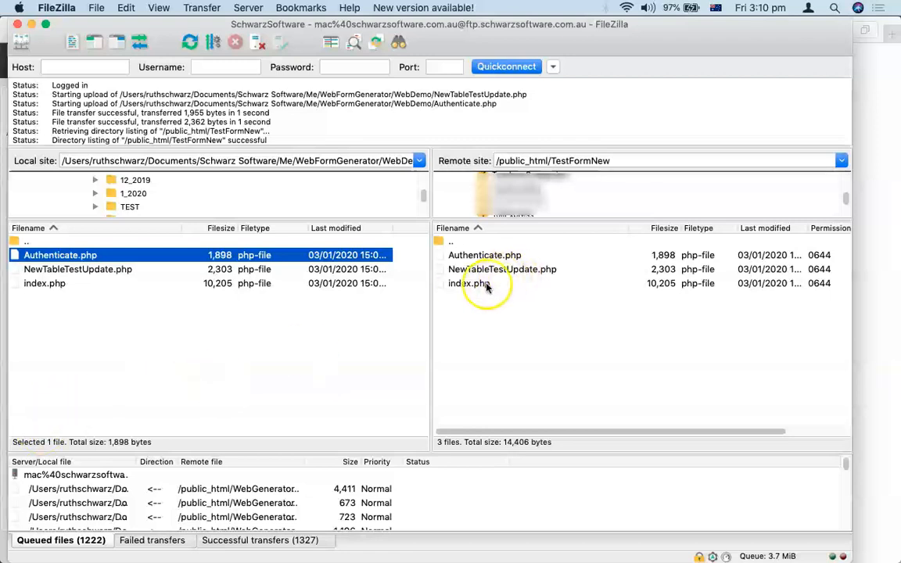
pyautogui.moveTo(27, 528)
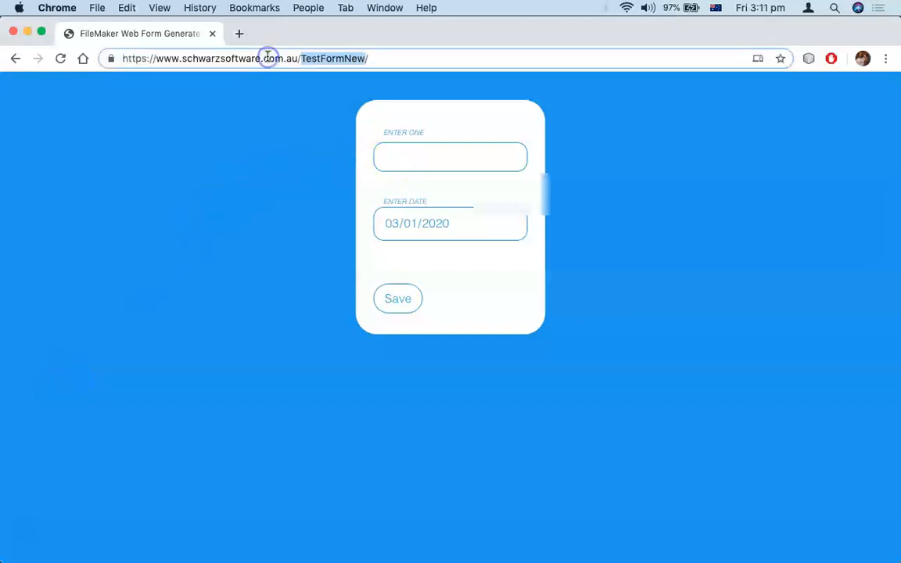
# Save 'Web Demo Data' as a new record from TestFormNew/index.php, then type 'two'
pyautogui.write('/index.php')
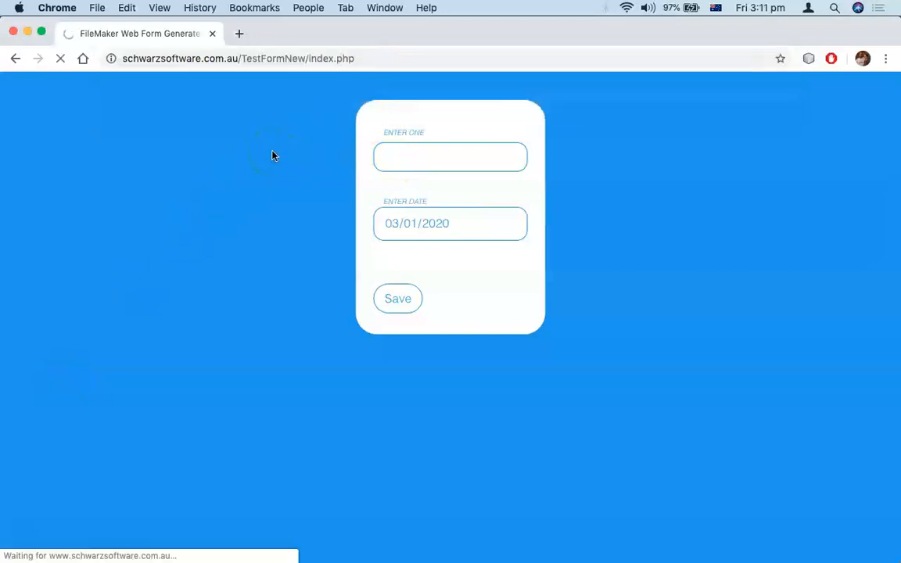
pyautogui.click(450, 156)
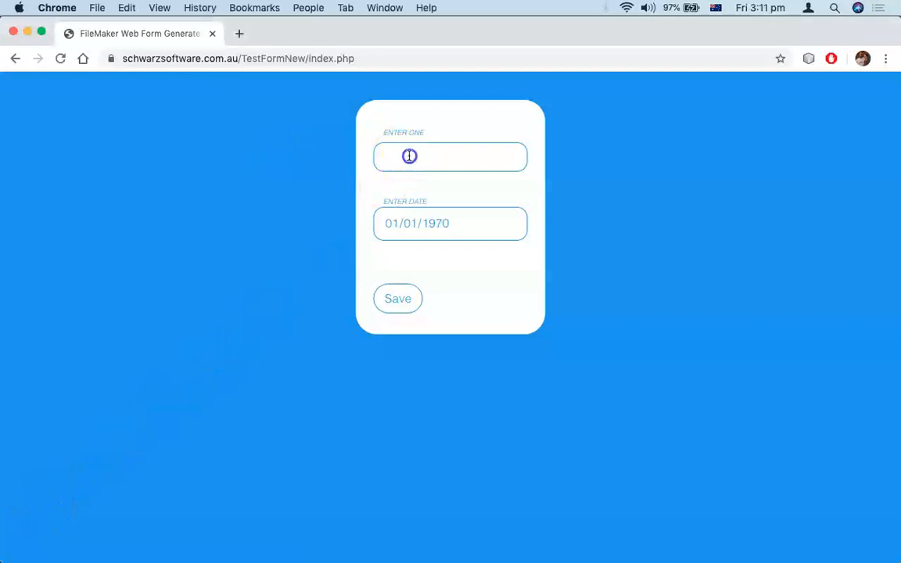
pyautogui.write('Web')
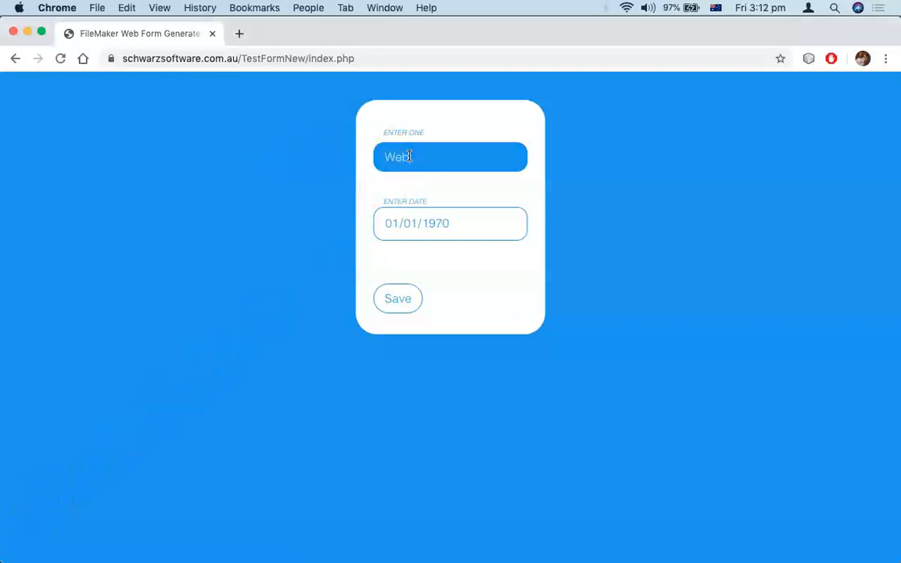
pyautogui.write('Demo Data')
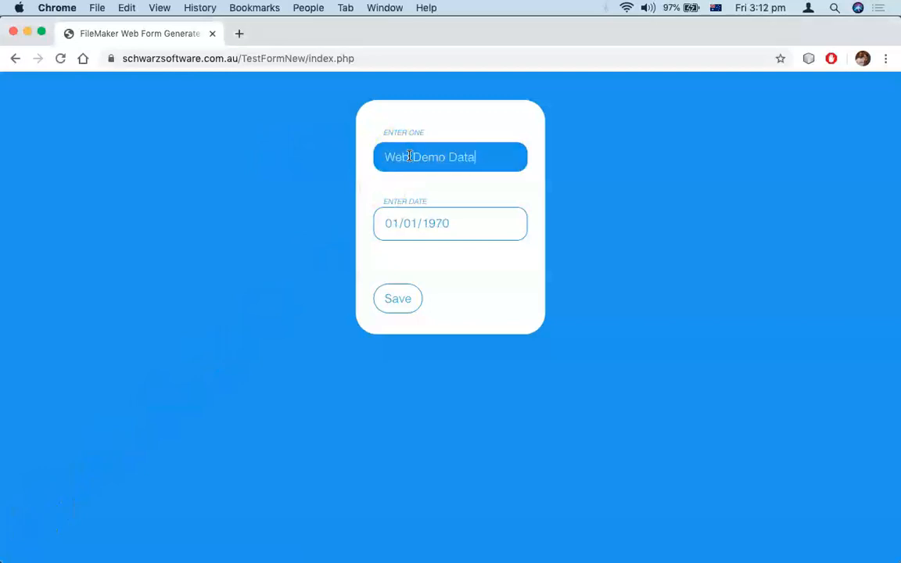
pyautogui.click(397, 298)
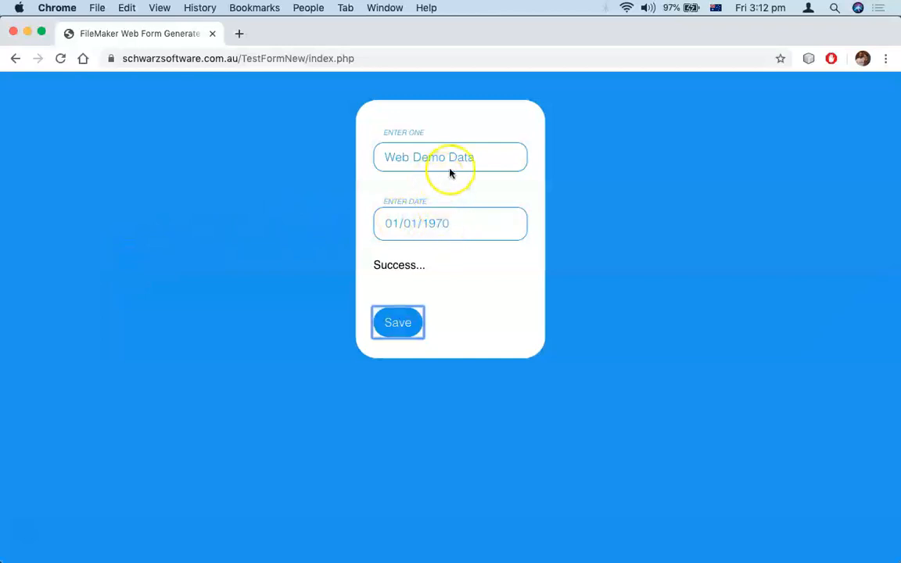
pyautogui.write('two')
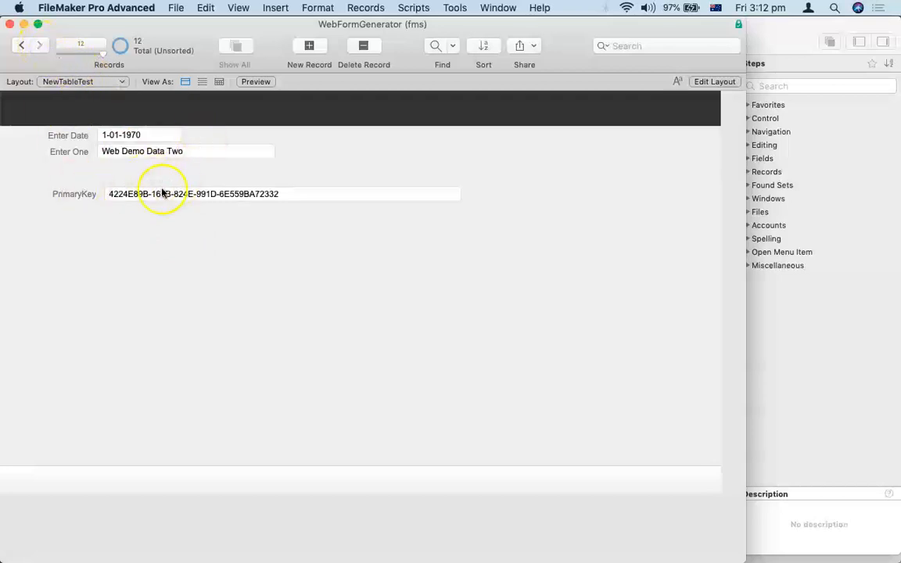
pyautogui.moveTo(74, 385)
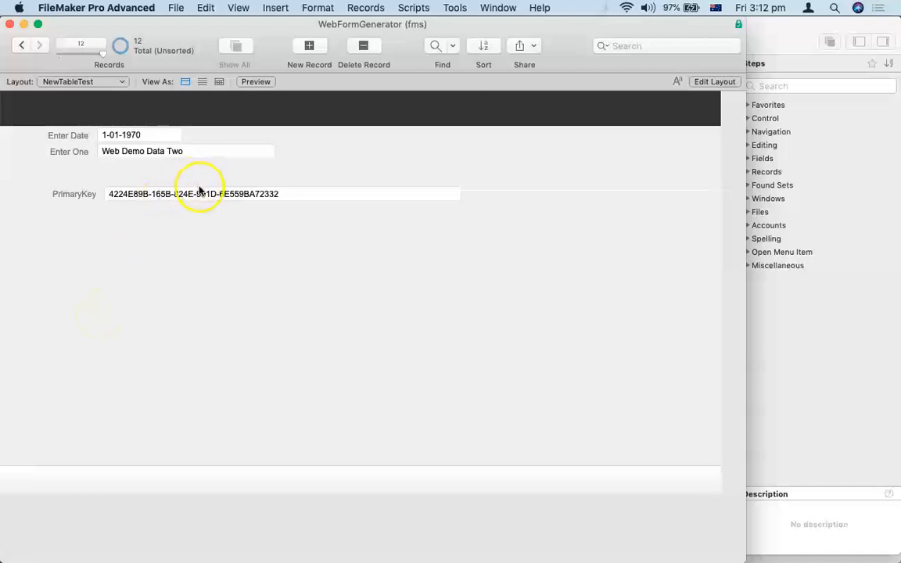
# Select the primary key value of the 'Web Demo Data Two' record
pyautogui.click(193, 194)
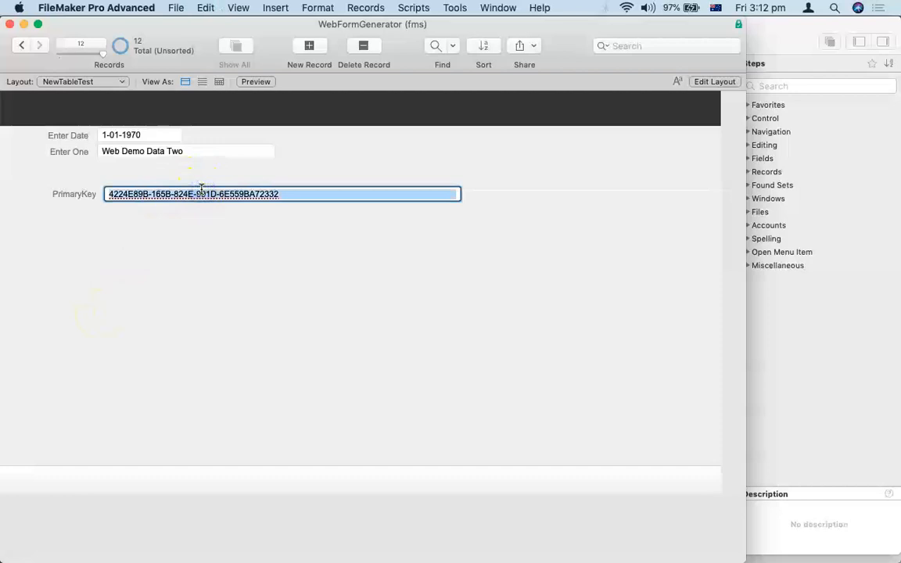
pyautogui.moveTo(70, 266)
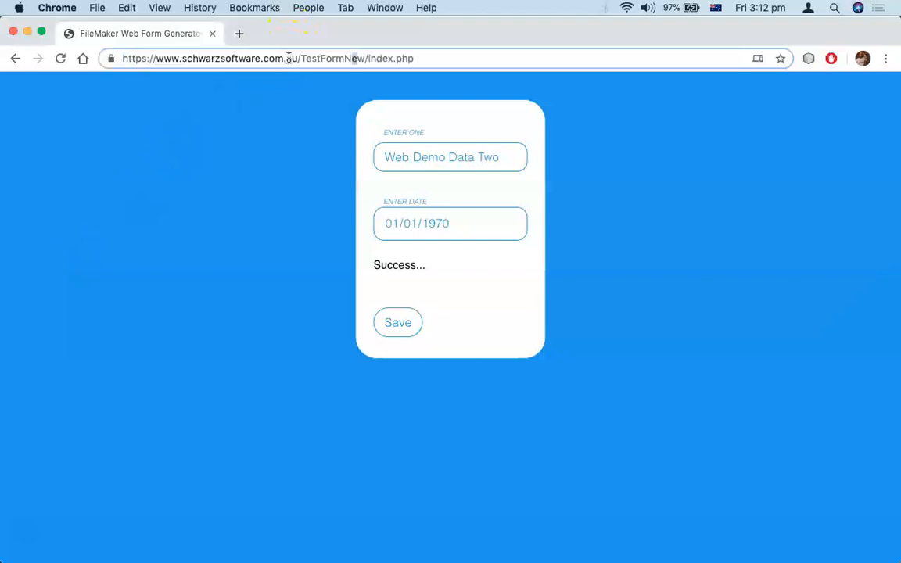
# Load TestFormEdit/UI.php?key=4224E89B-165B-824E-991D-6E559BA72332 to edit the Web Demo Data Two record
pyautogui.write('TestFormEdit')
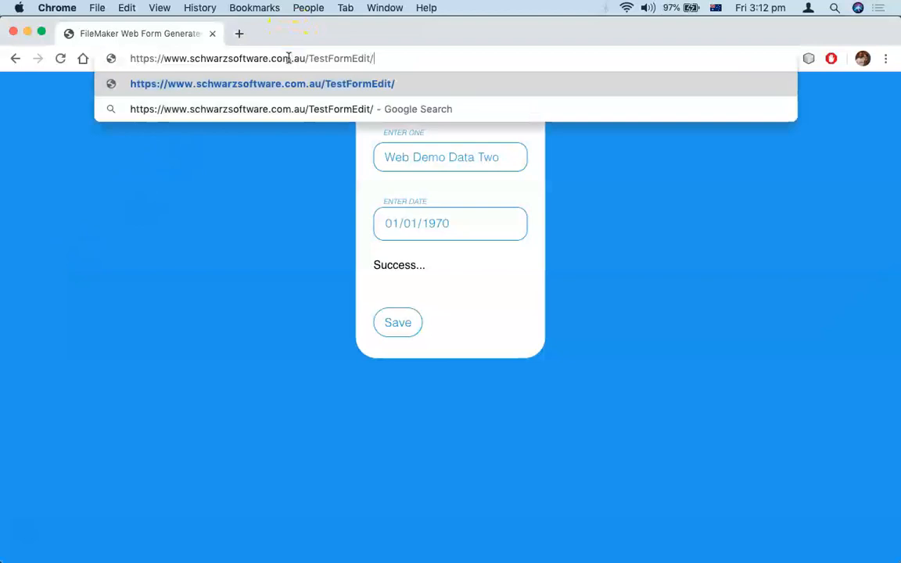
pyautogui.write('index')
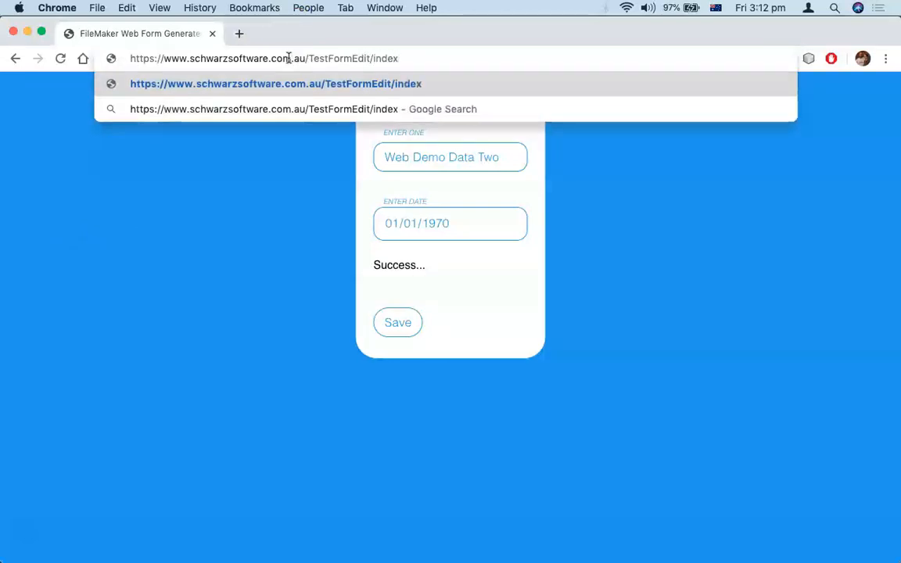
pyautogui.write('.php')
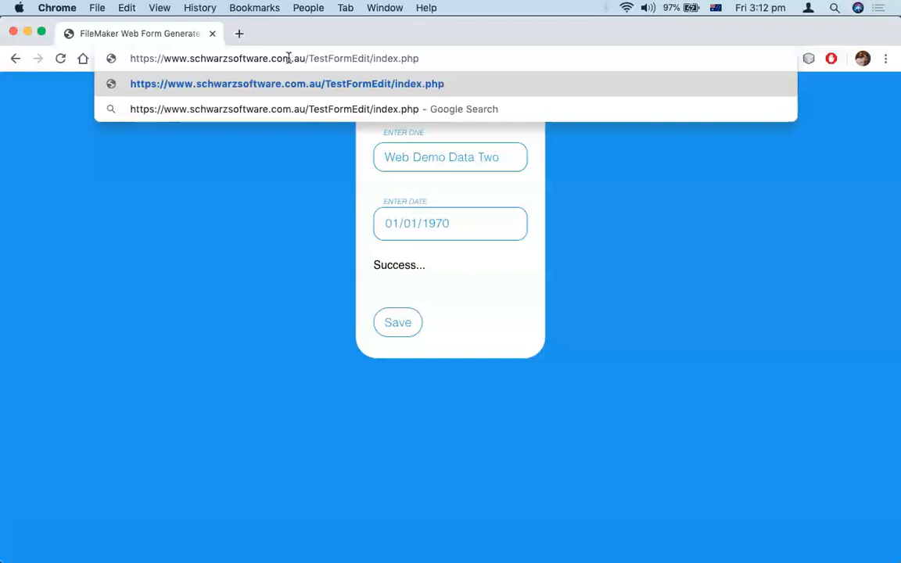
pyautogui.write('?key')
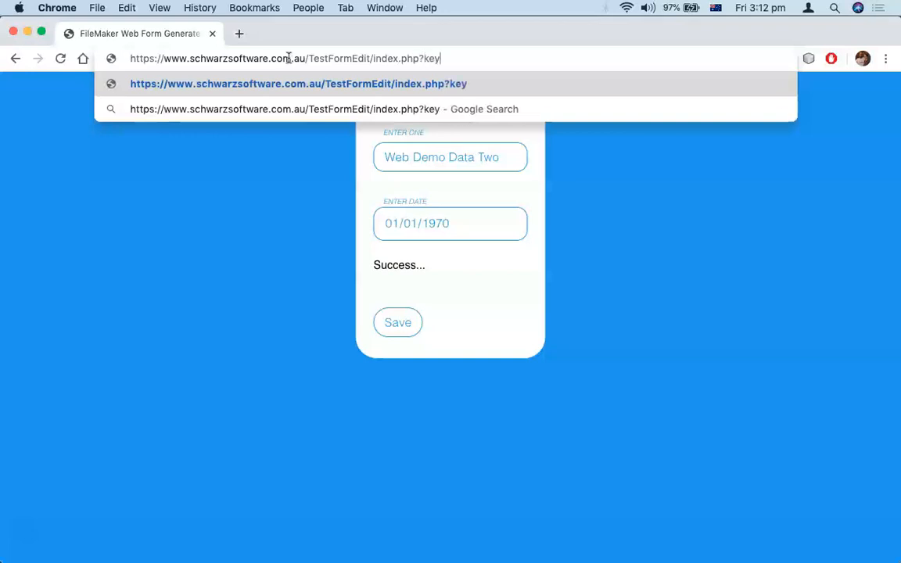
pyautogui.click(127, 7)
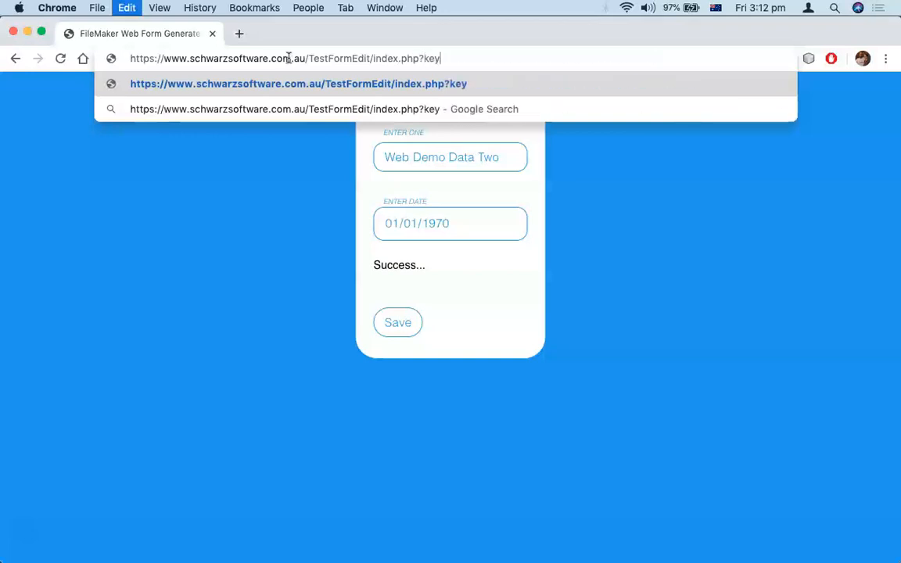
pyautogui.write('=4224E89B-165B-824E-991D-6E559BA72332')
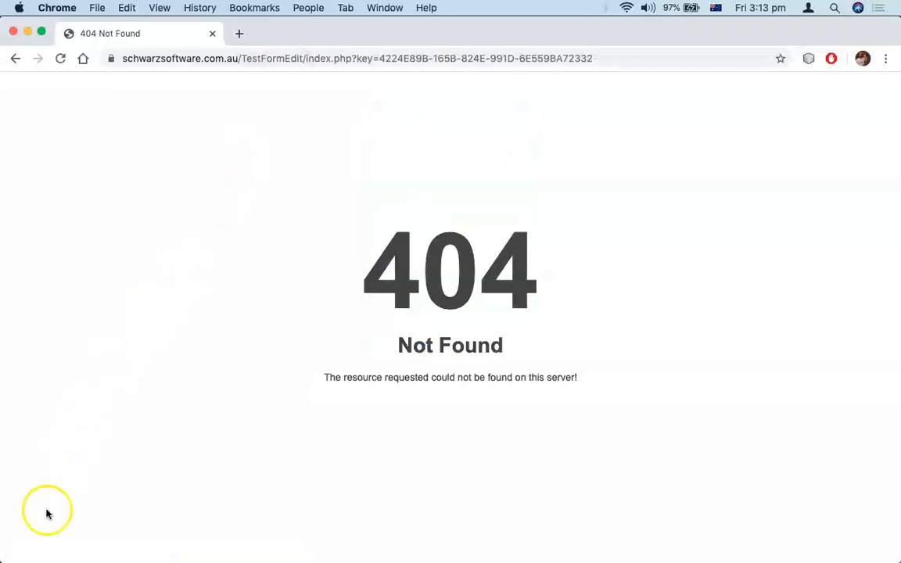
pyautogui.click(333, 58)
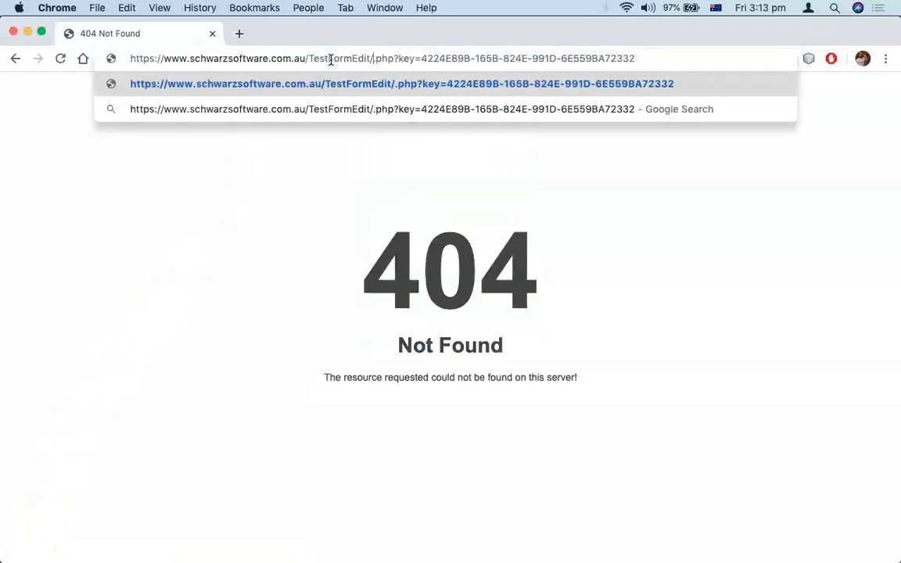
pyautogui.write('UI')
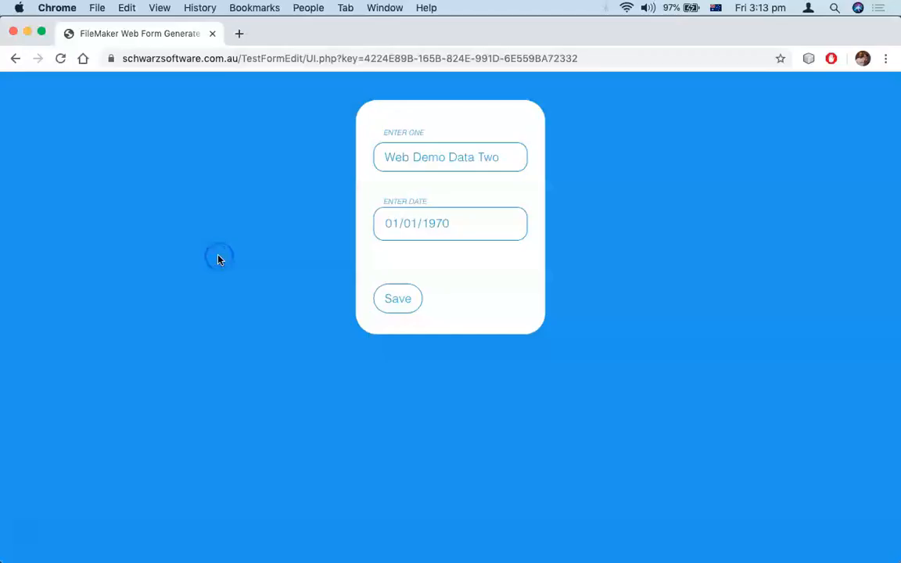
pyautogui.click(368, 58)
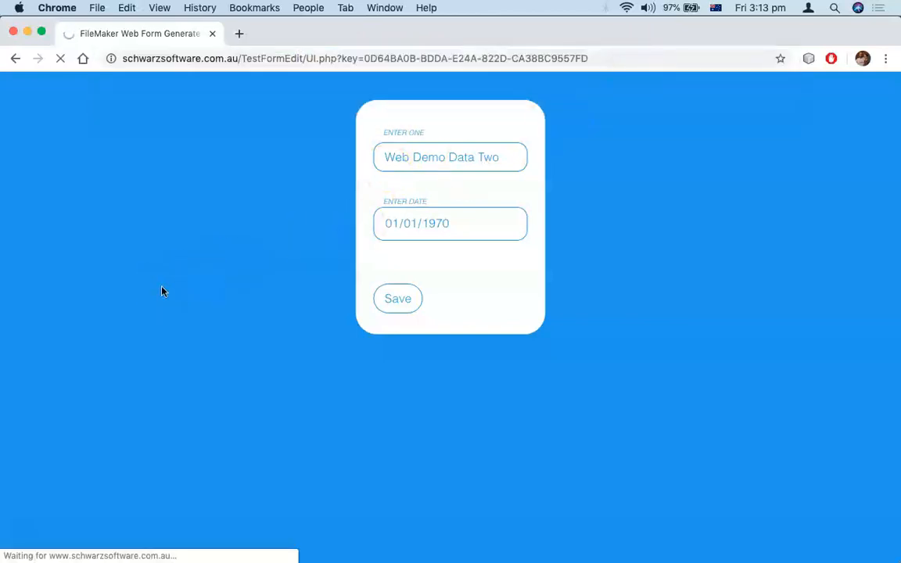
pyautogui.moveTo(115, 277)
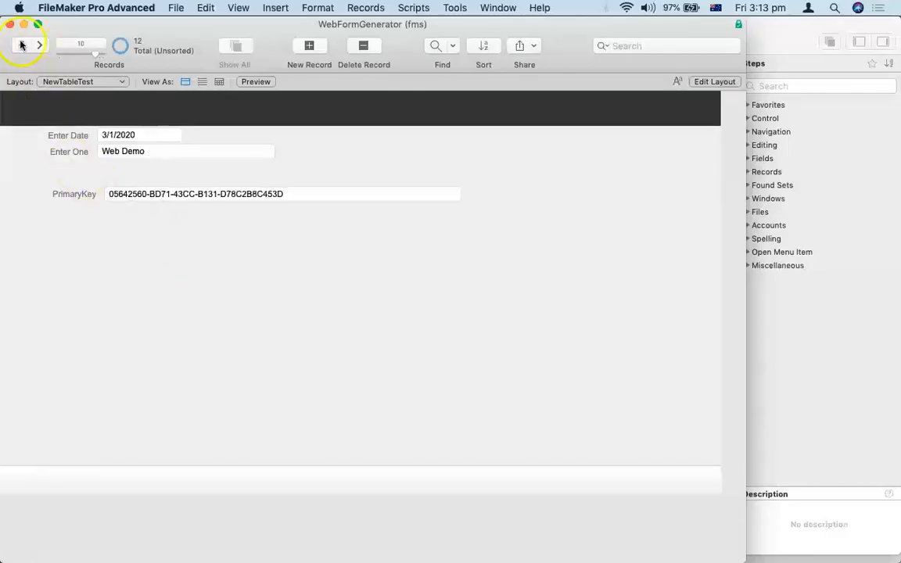
# Step back to the previous record in FileMaker Pro Advanced
pyautogui.click(22, 44)
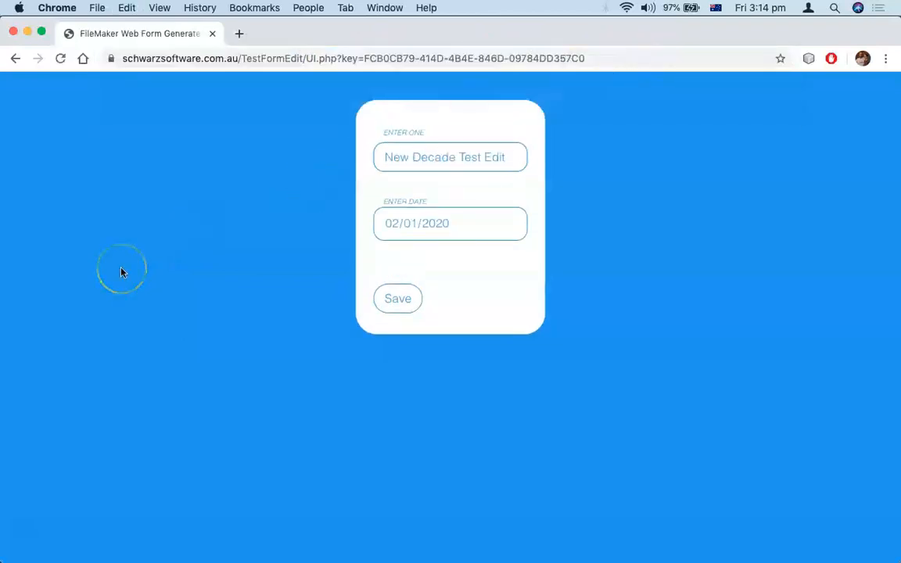
pyautogui.moveTo(317, 243)
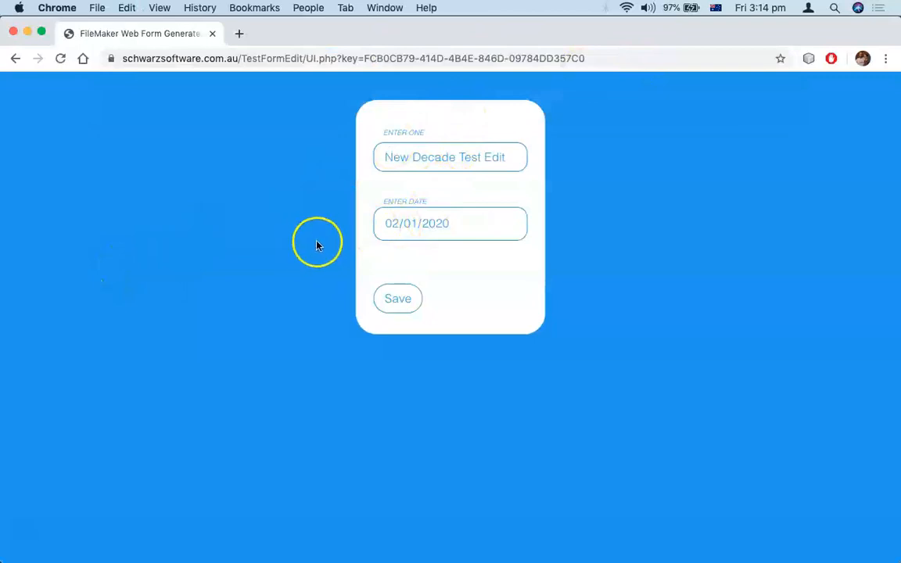
# Change Enter One to 'Old Decade Test Edit', set the year to 2019, and save
pyautogui.tripleClick(450, 157)
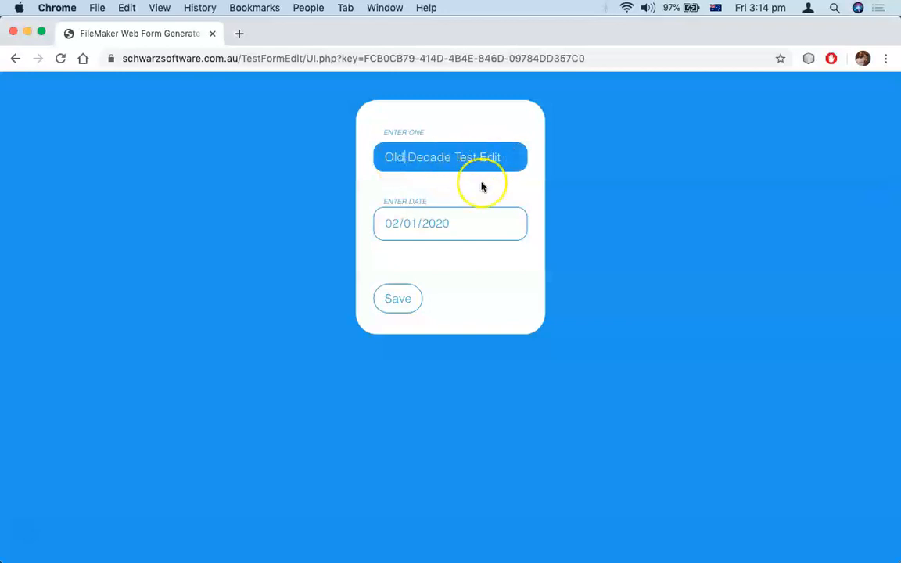
pyautogui.click(450, 223)
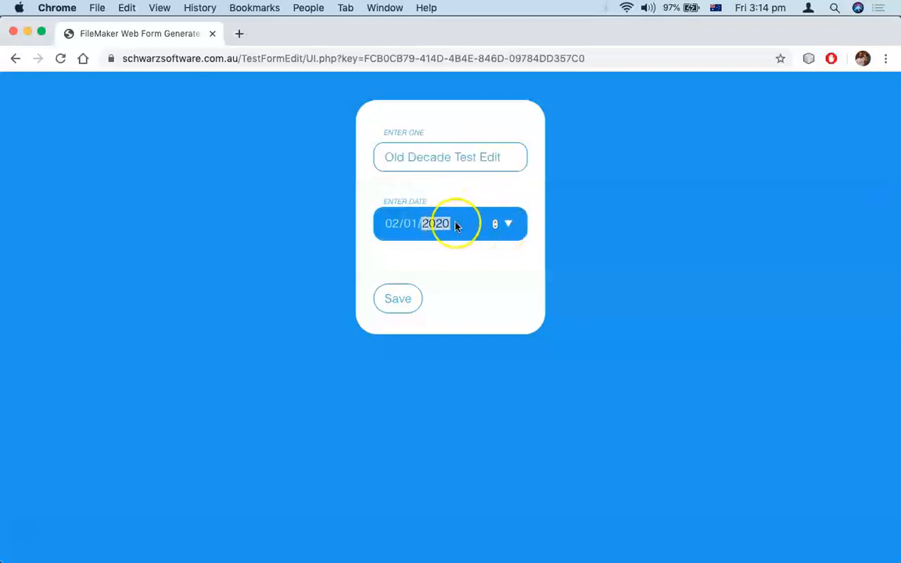
pyautogui.scroll(-3)
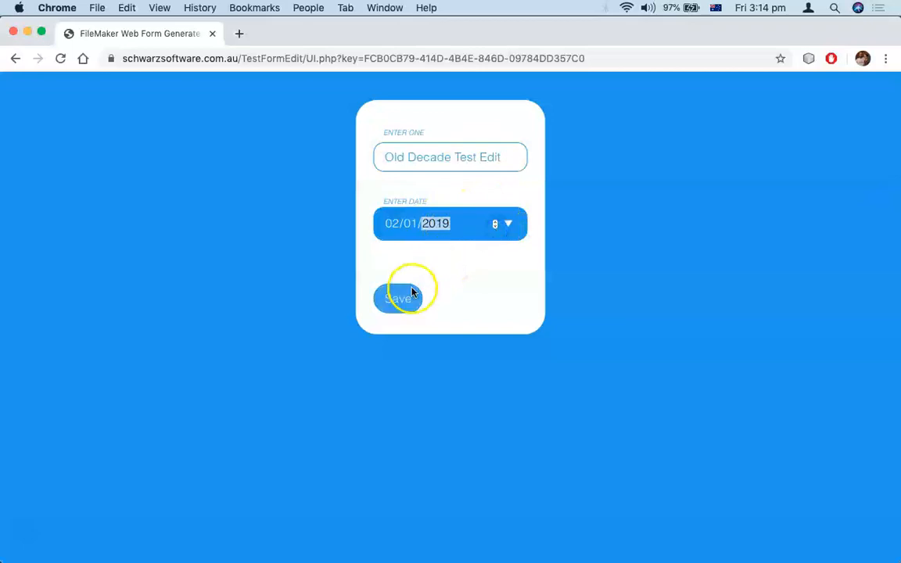
pyautogui.click(399, 299)
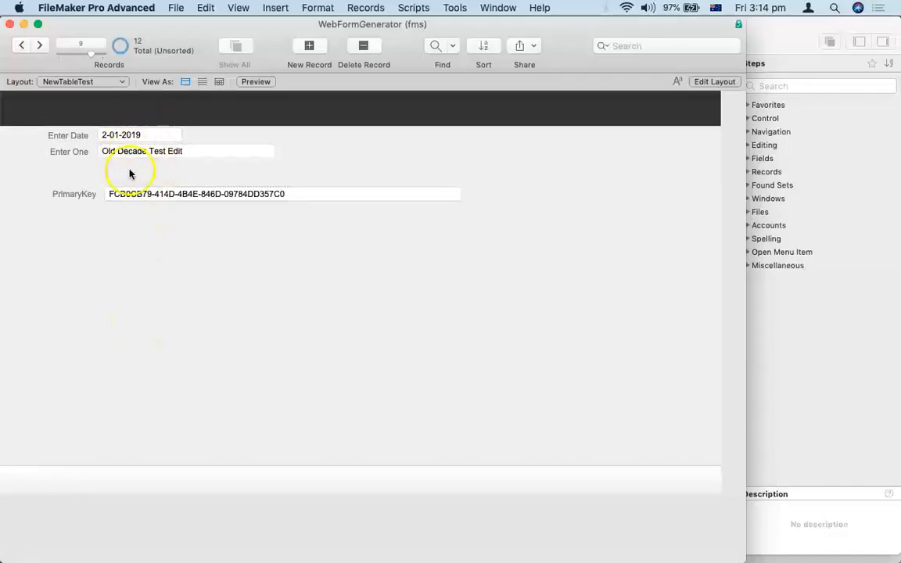
pyautogui.moveTo(112, 361)
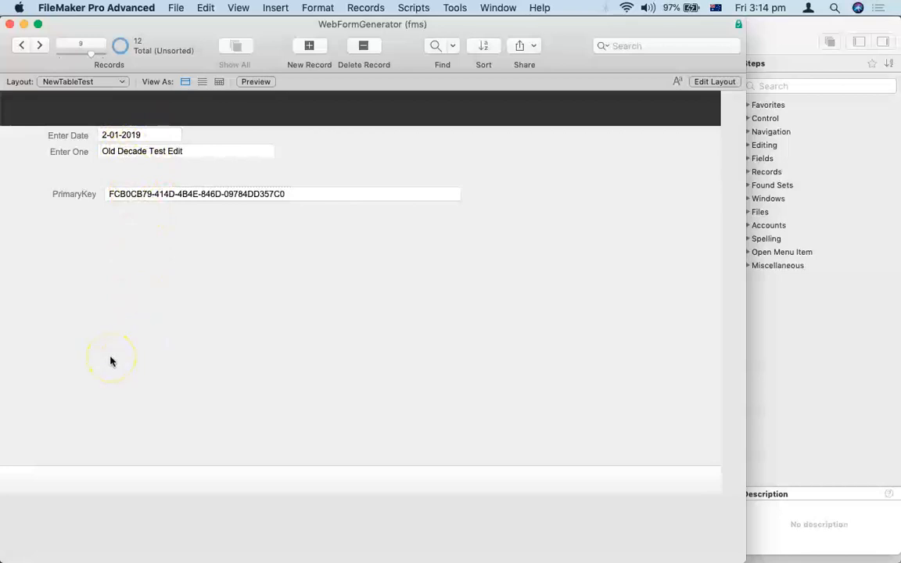